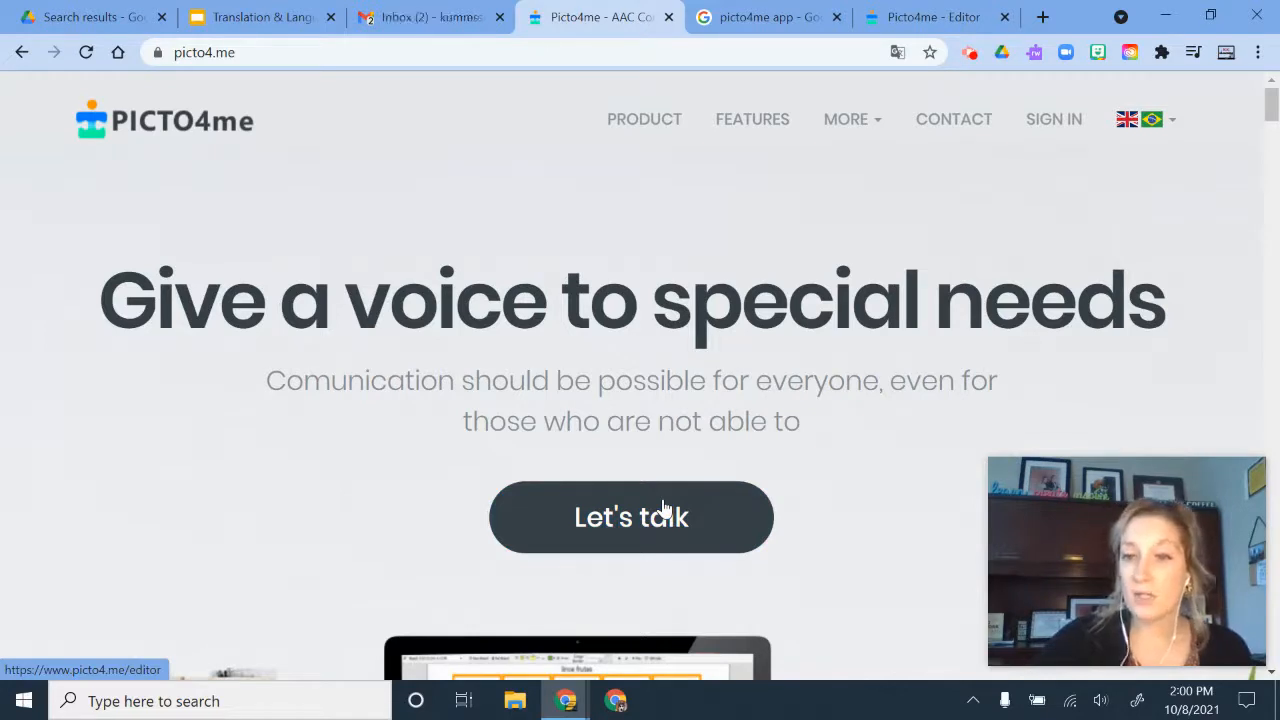
pyautogui.moveTo(720, 156)
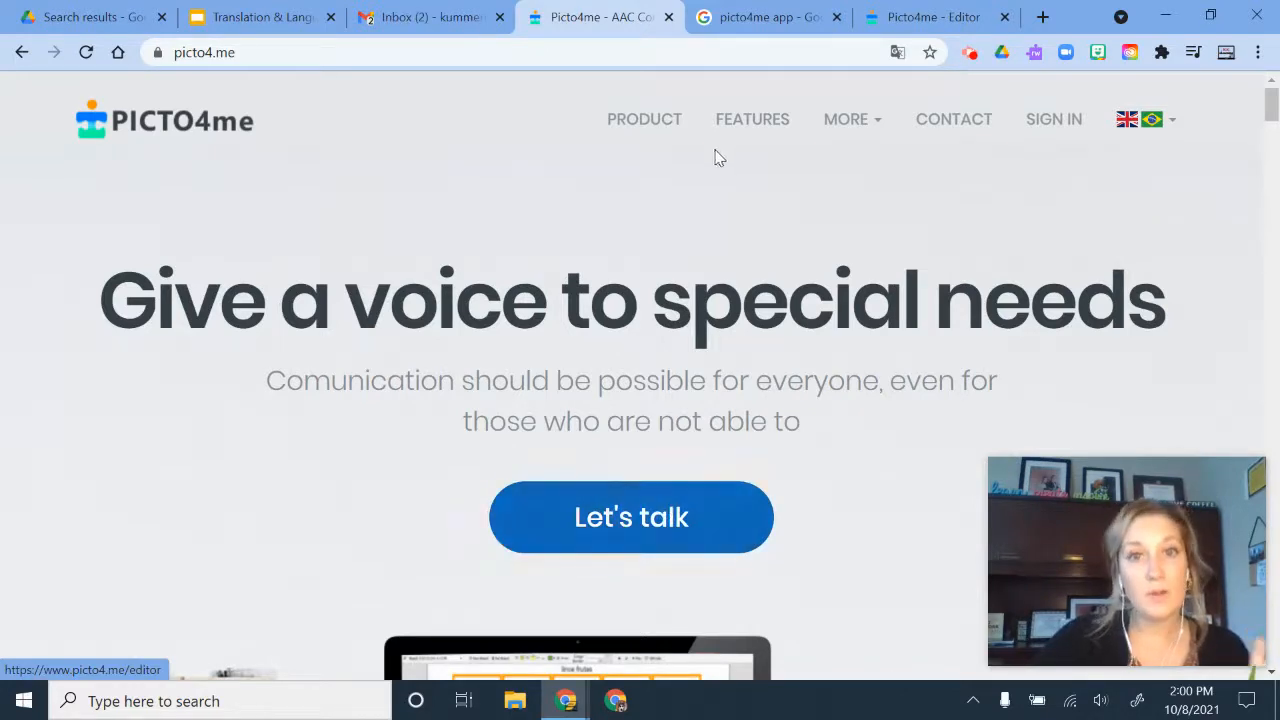
pyautogui.moveTo(664, 524)
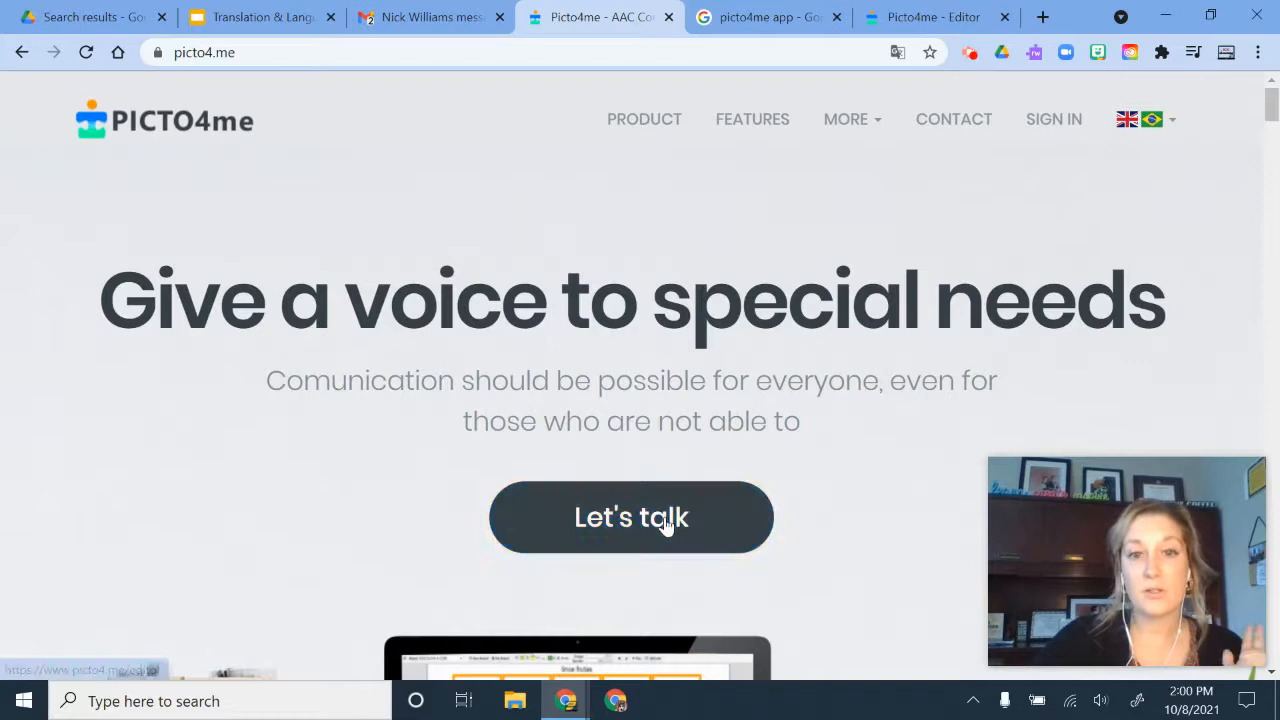
# Enter the board editor from the homepage via Let's talk, starting a blank untitled board.
pyautogui.click(632, 516)
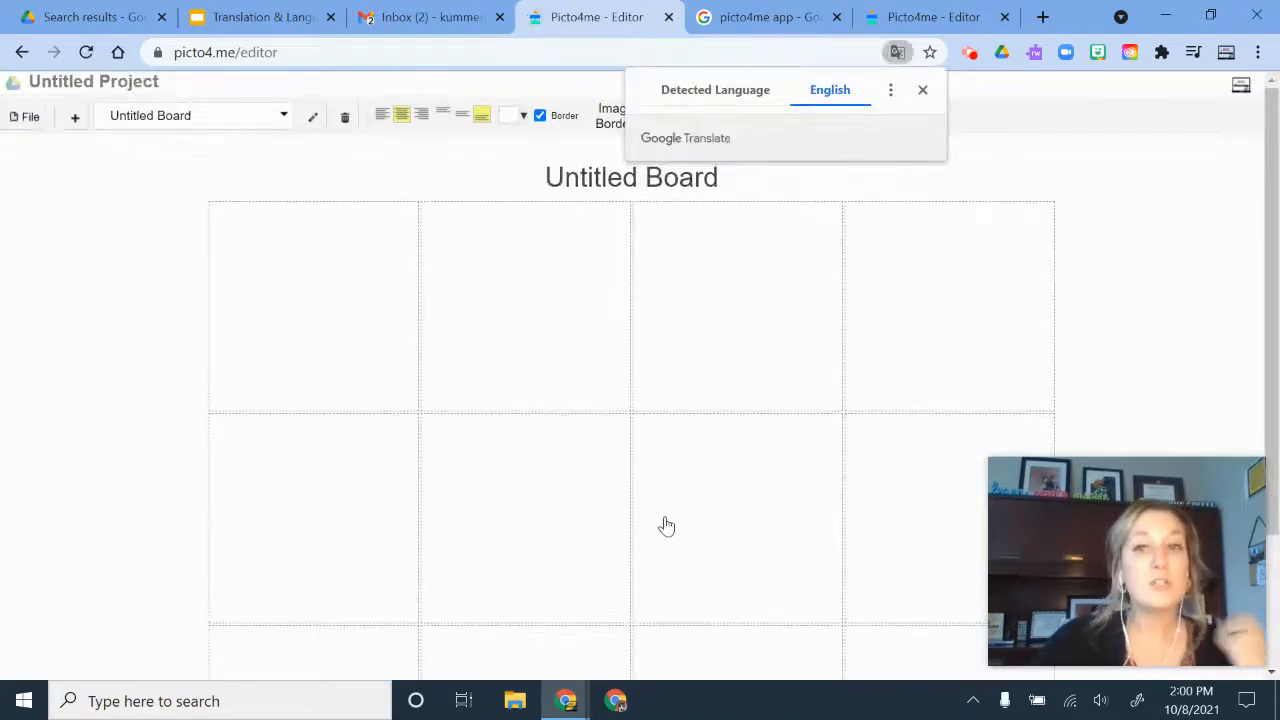
# Dismiss the translate prompt and save the project under the name Morning Routine.
pyautogui.click(924, 90)
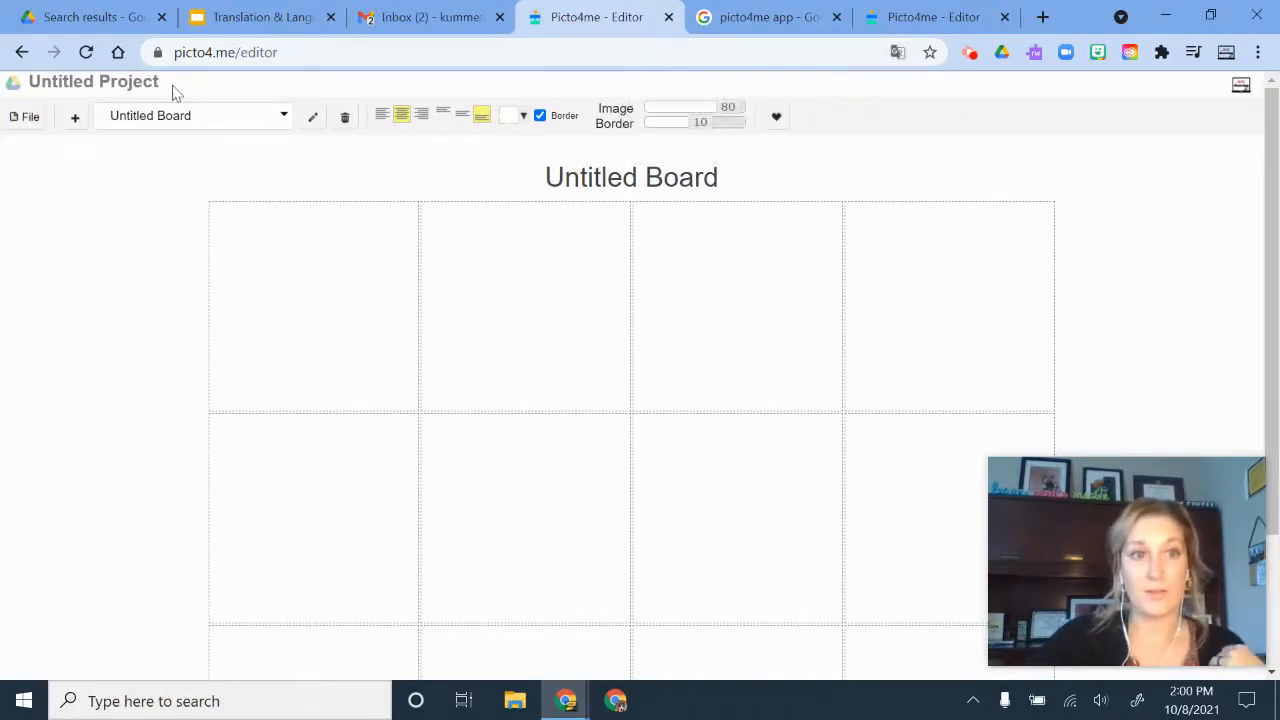
pyautogui.click(92, 82)
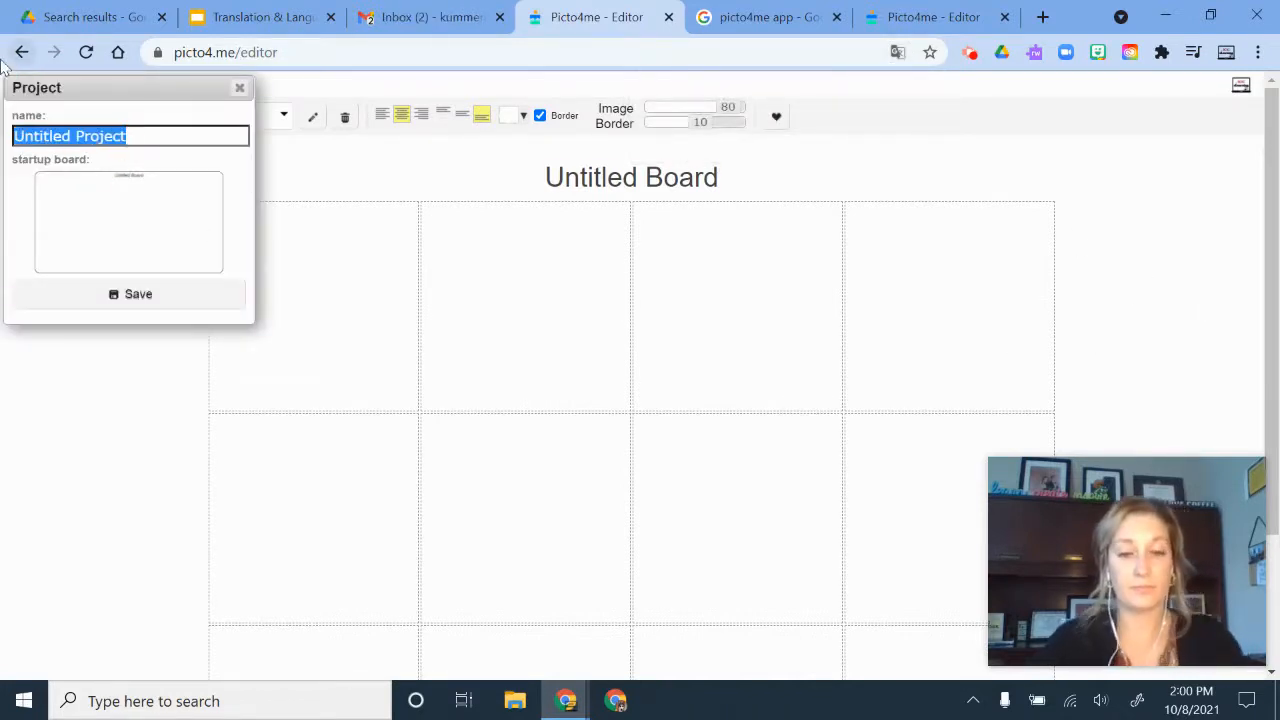
pyautogui.write('Morning Routine')
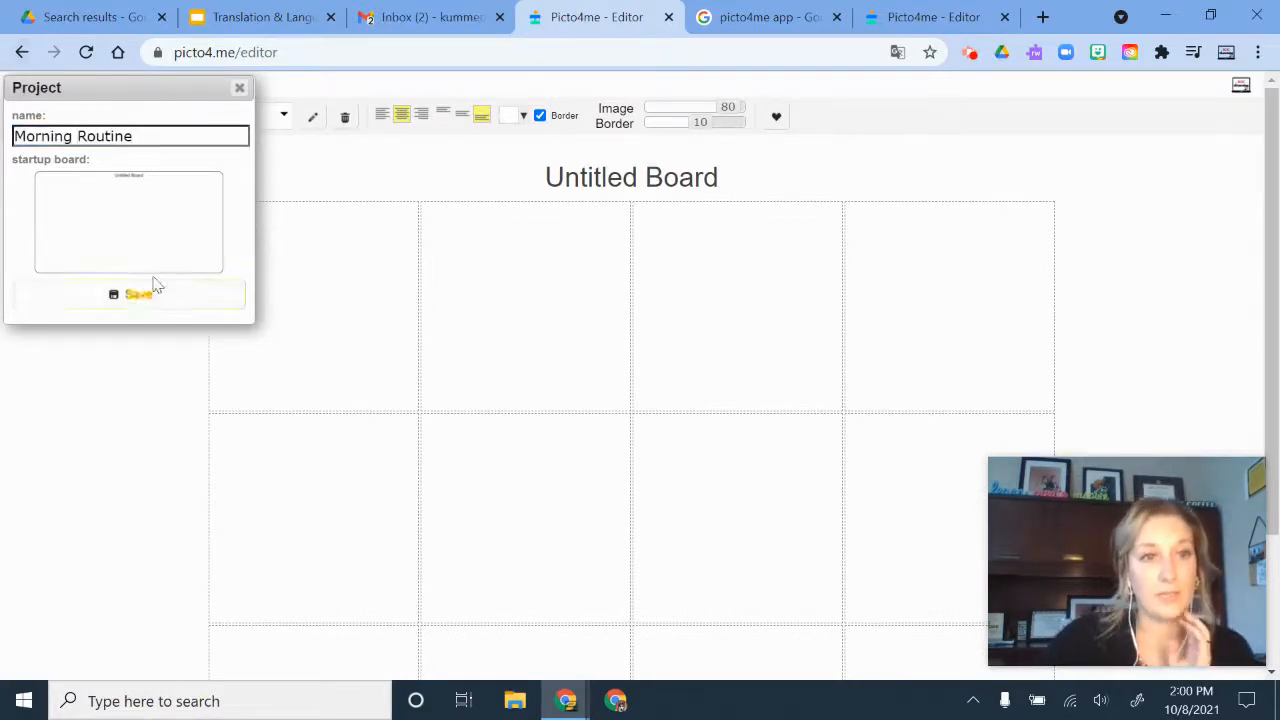
pyautogui.click(128, 292)
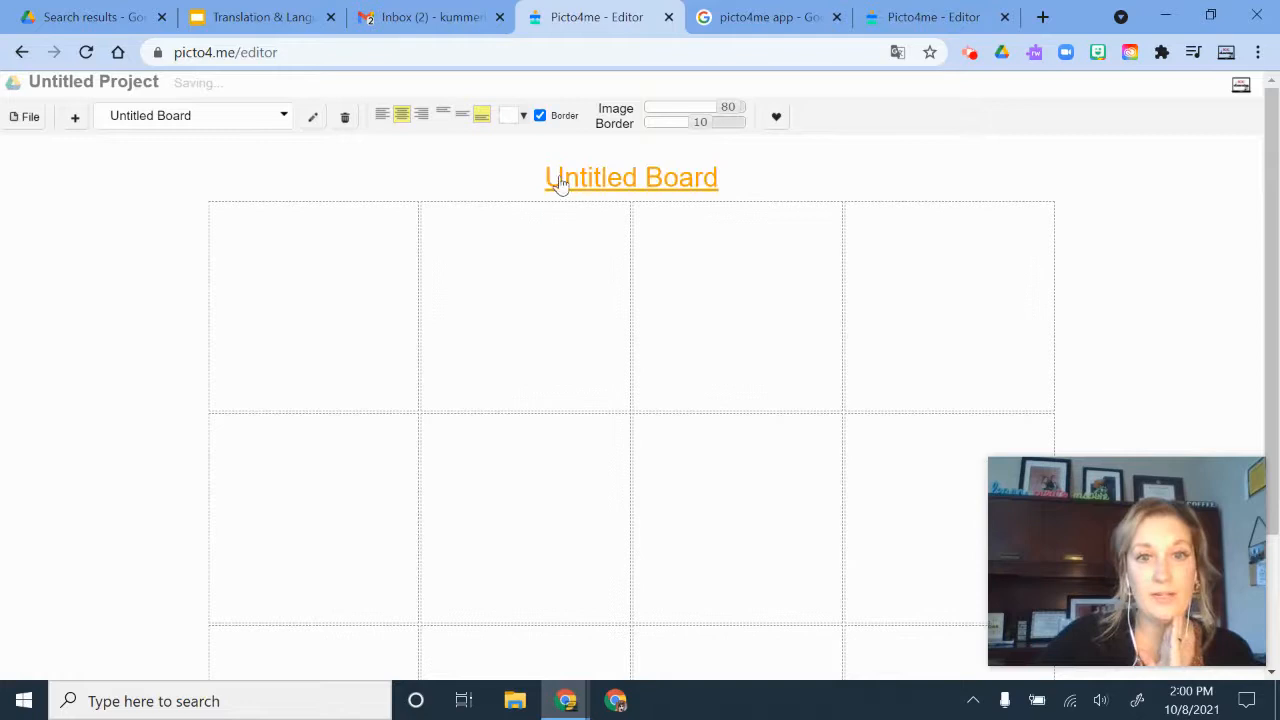
# Replace the Untitled Board title with Morning Routine and close the Board Editor.
pyautogui.click(632, 176)
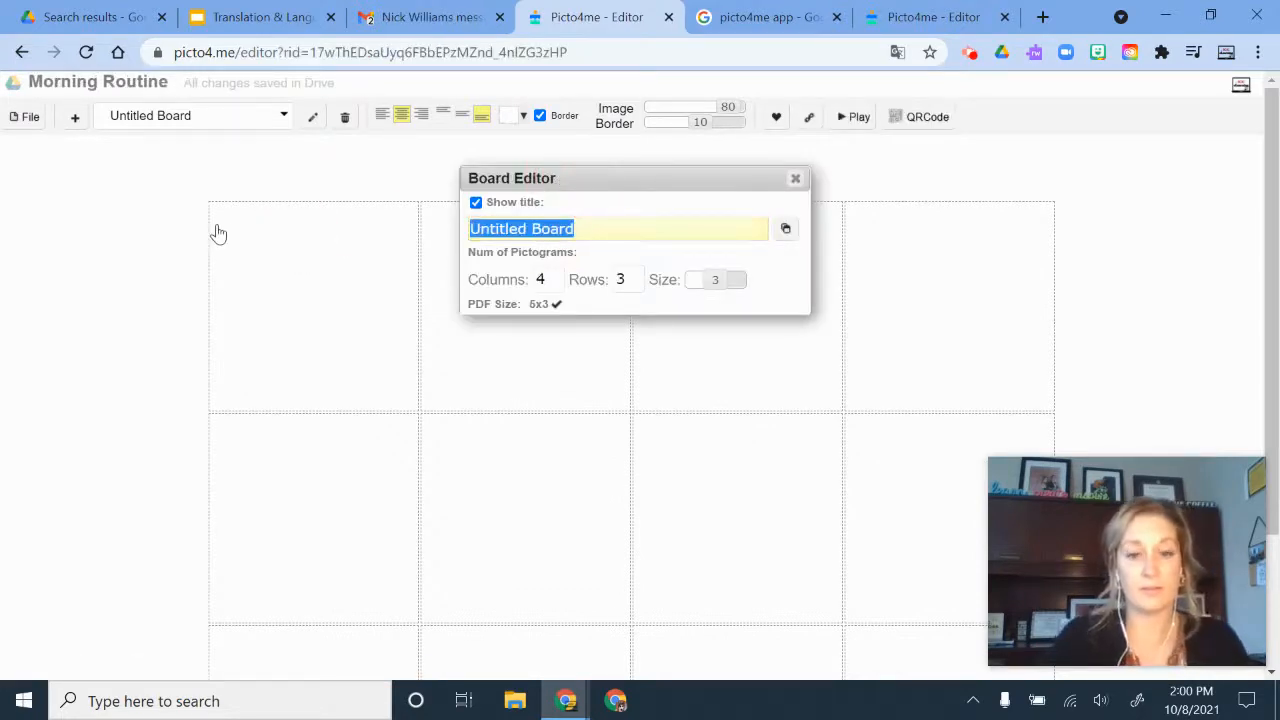
pyautogui.write('Morning')
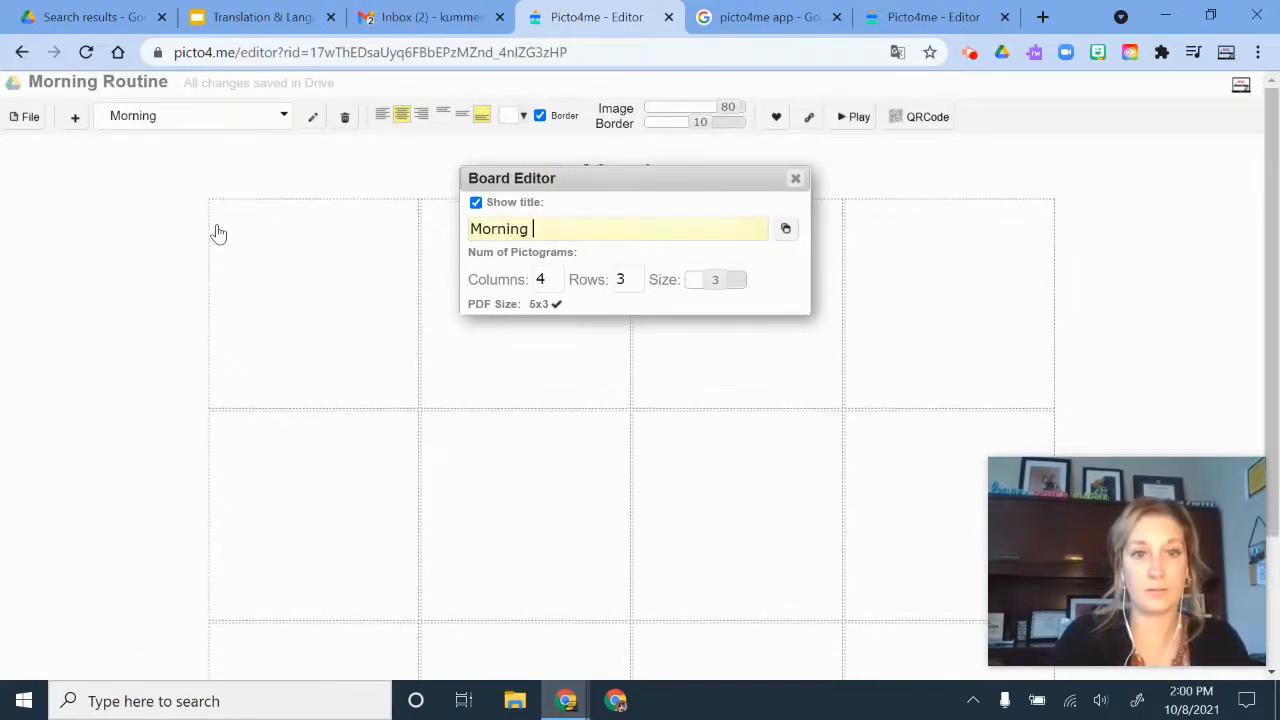
pyautogui.write('r')
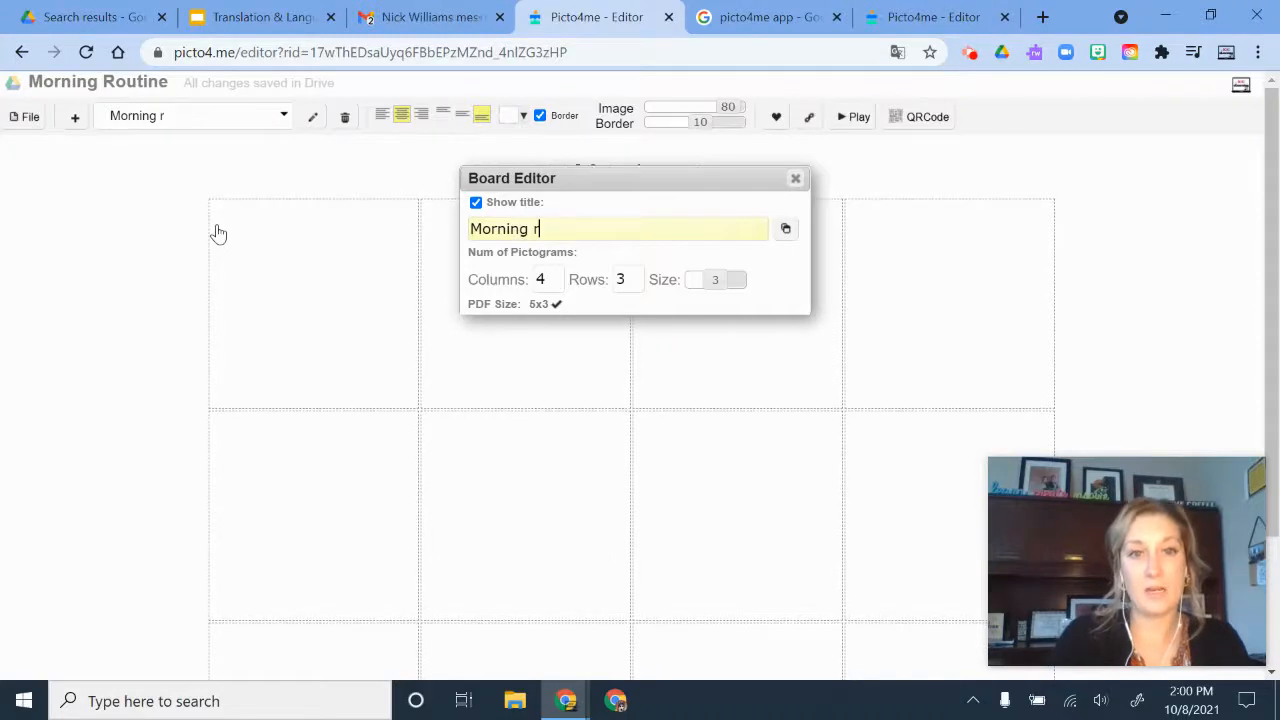
pyautogui.write('outine')
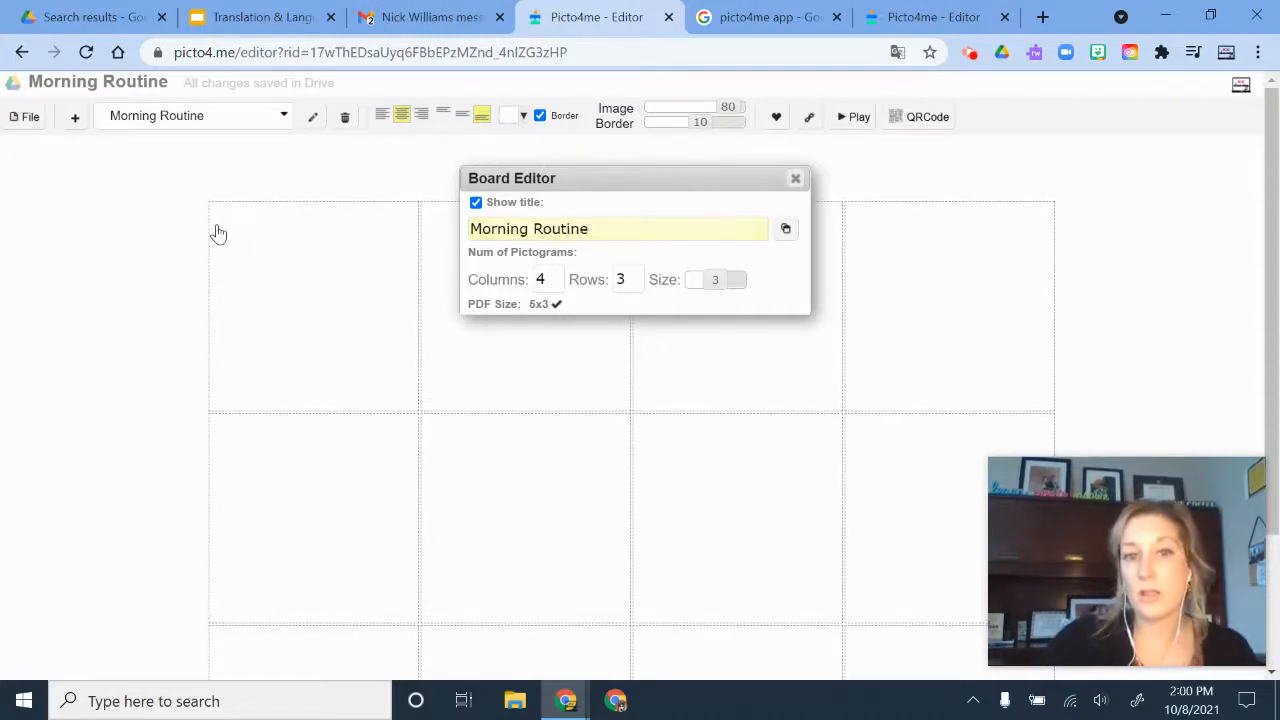
pyautogui.click(796, 178)
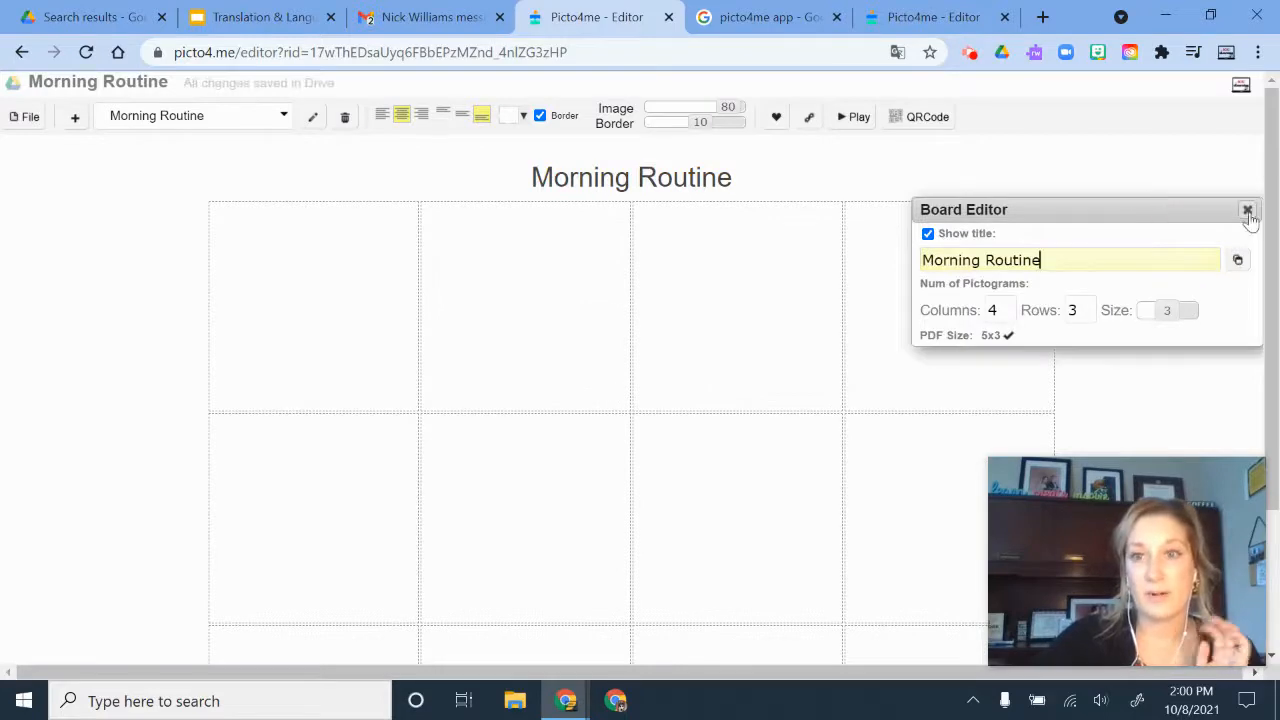
pyautogui.click(1248, 210)
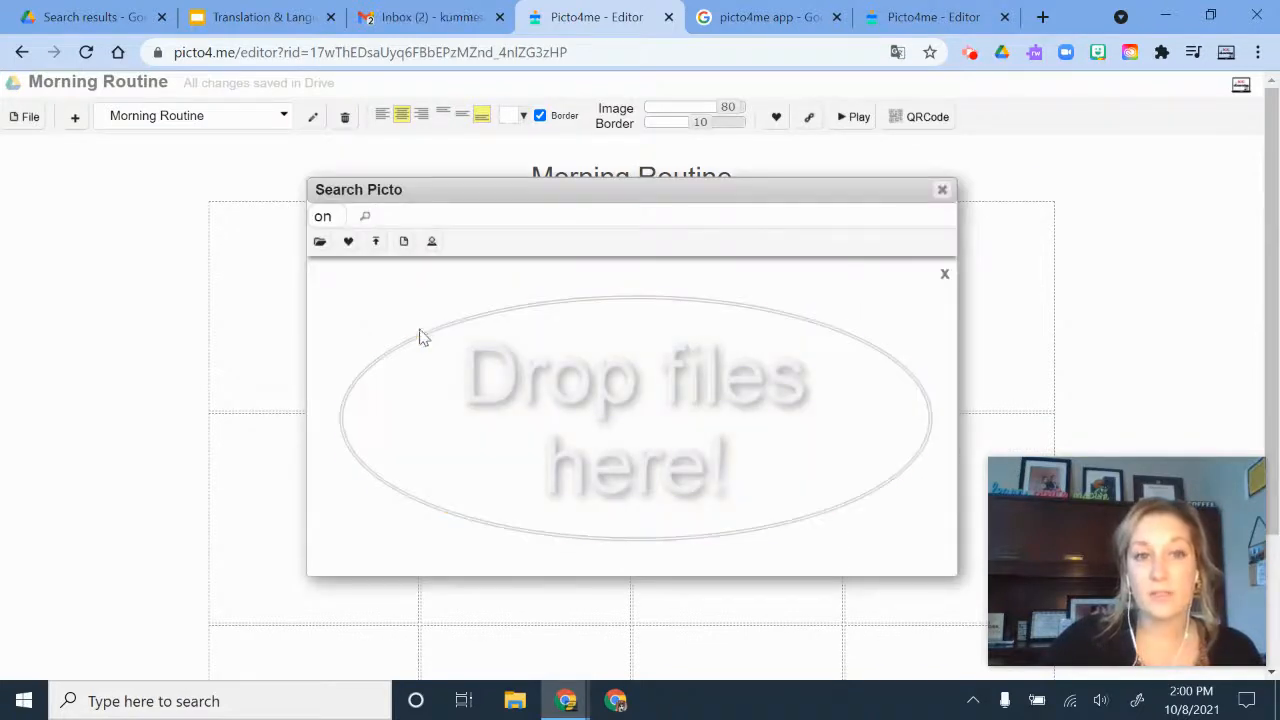
pyautogui.moveTo(604, 374)
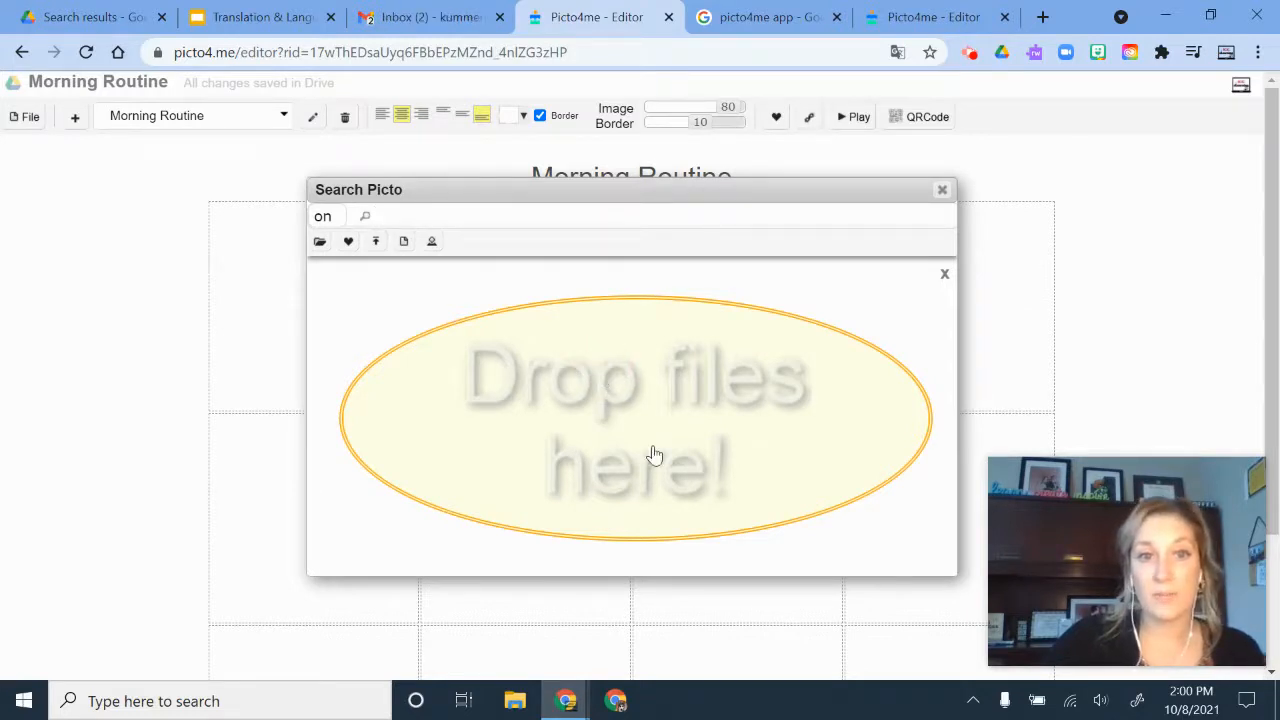
# Bring up Search Picto for a cell, start an image upload and cancel the file dialog.
pyautogui.click(432, 240)
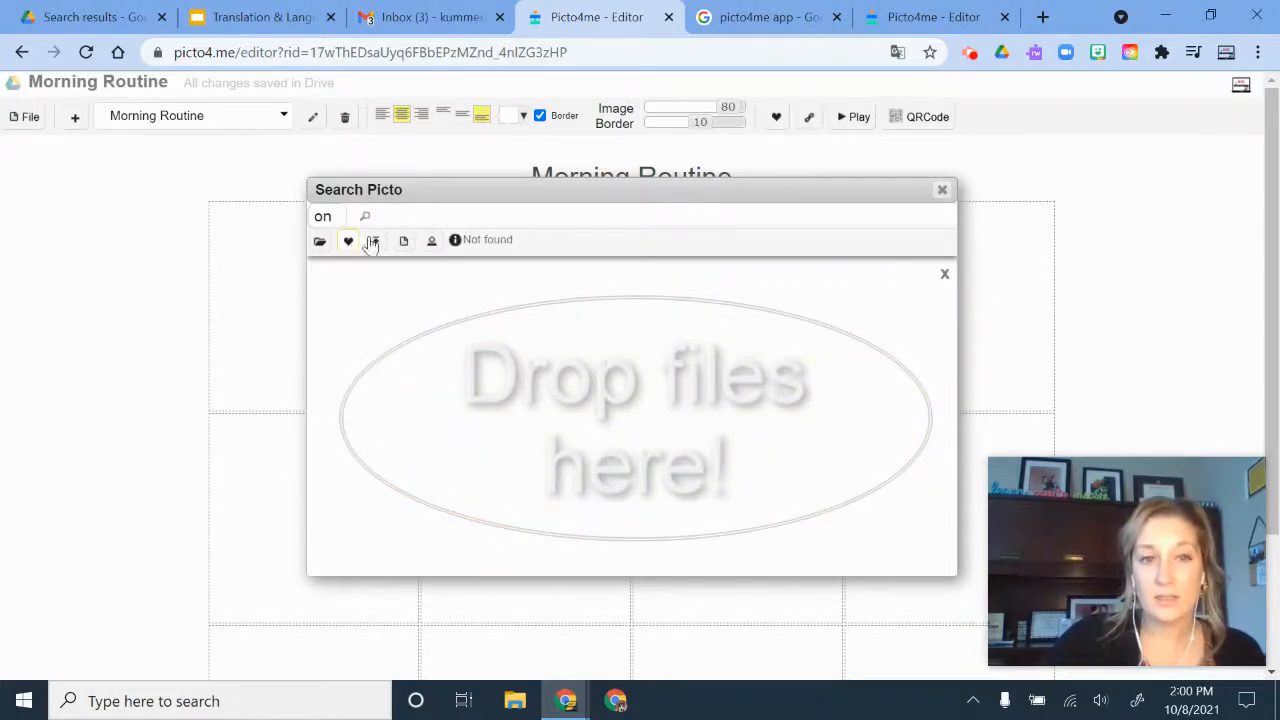
pyautogui.click(372, 240)
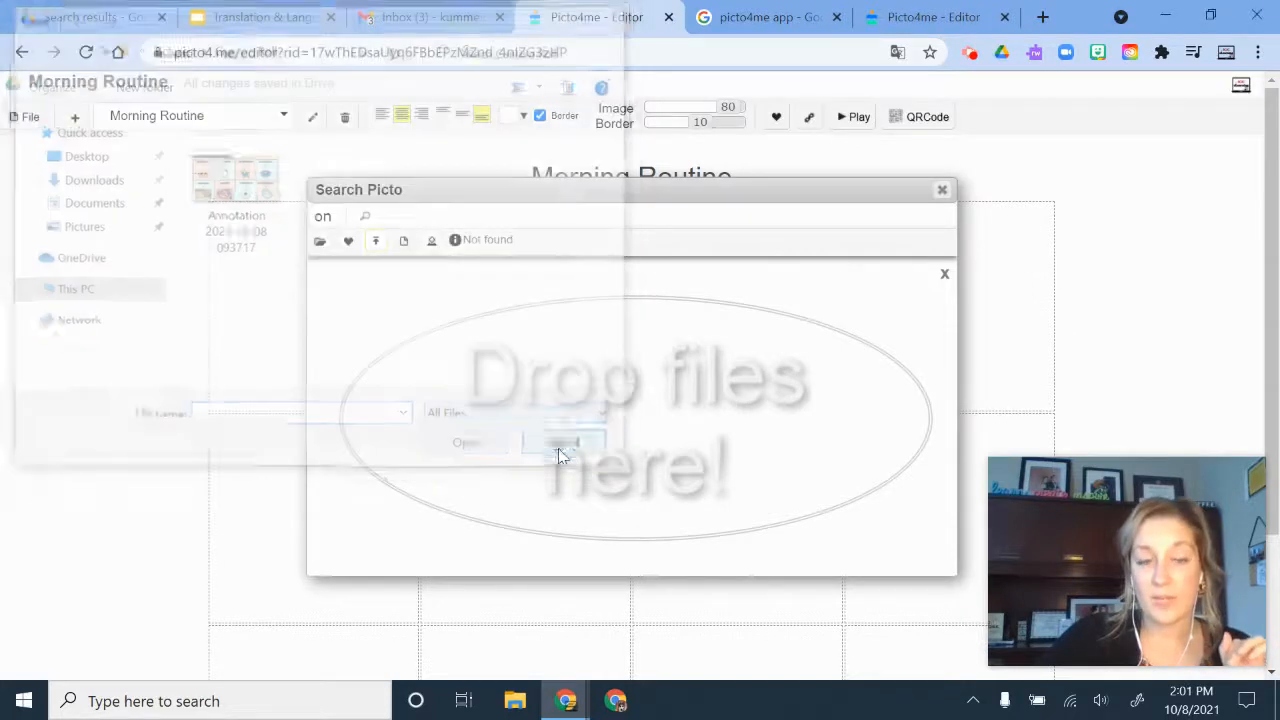
pyautogui.click(322, 216)
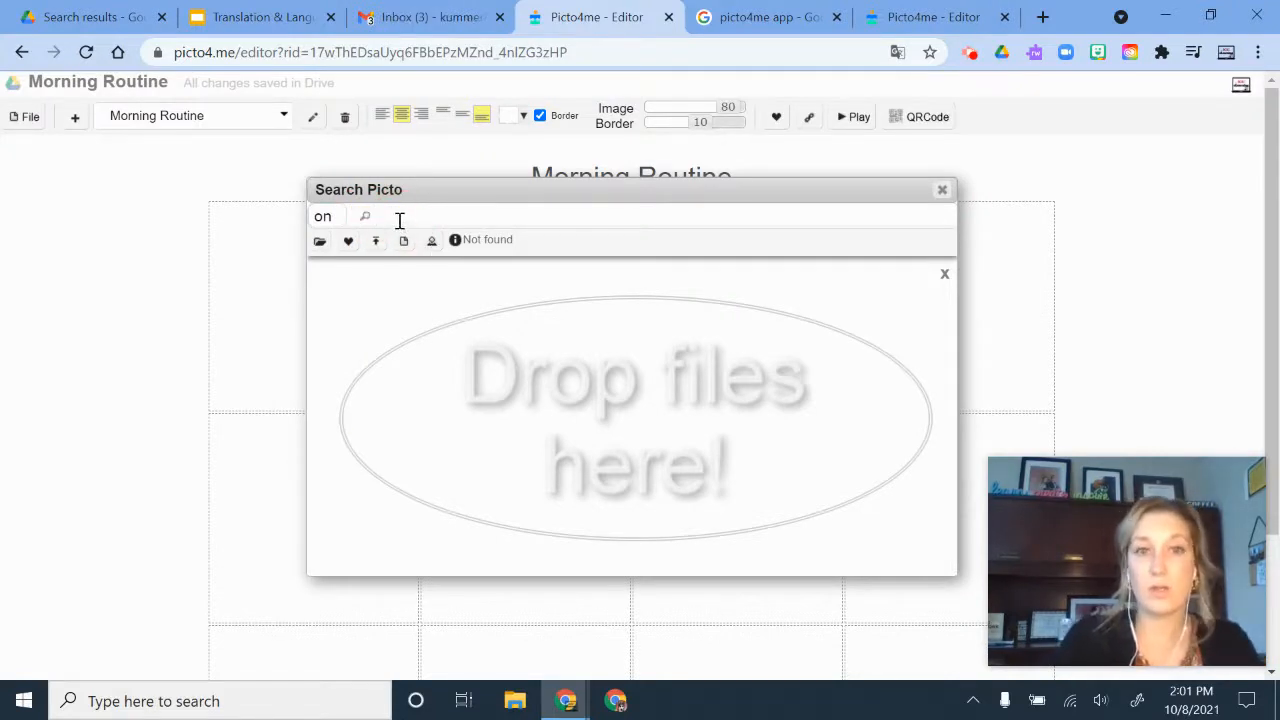
# Search Picto for 'brush teeth' to fill the top-left cell with that pictogram.
pyautogui.write('b')
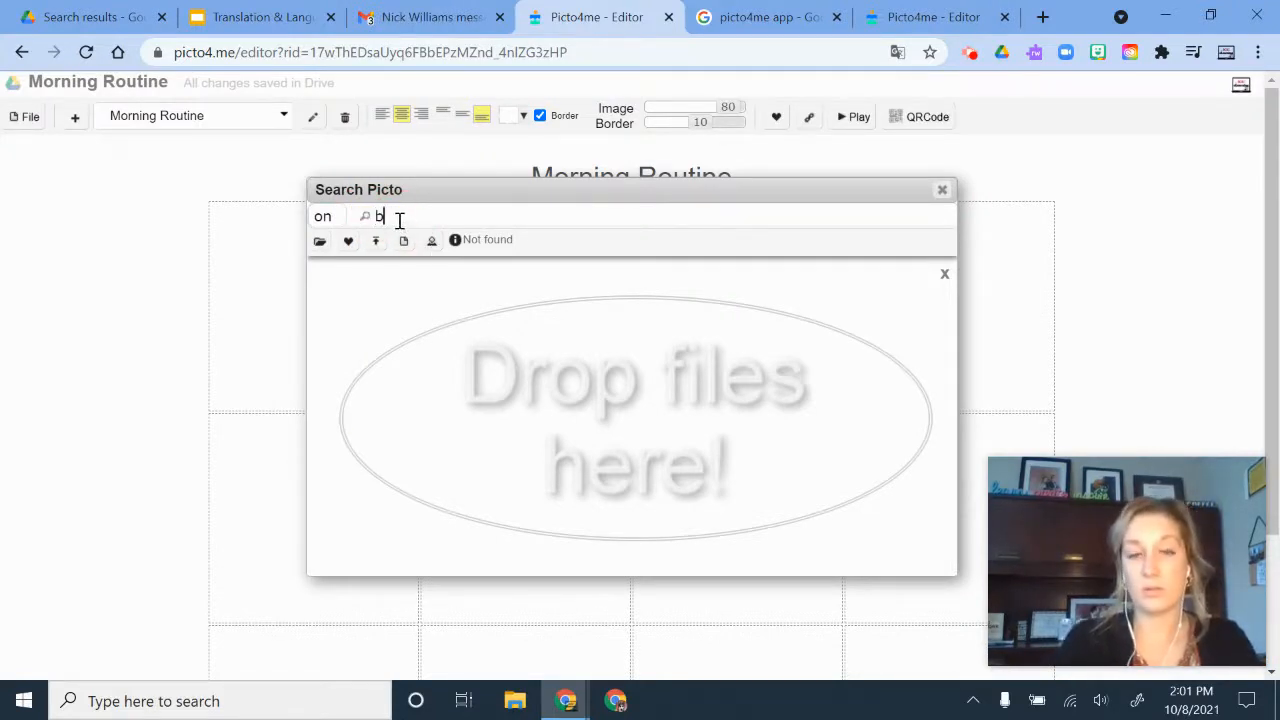
pyautogui.write('brush teeth')
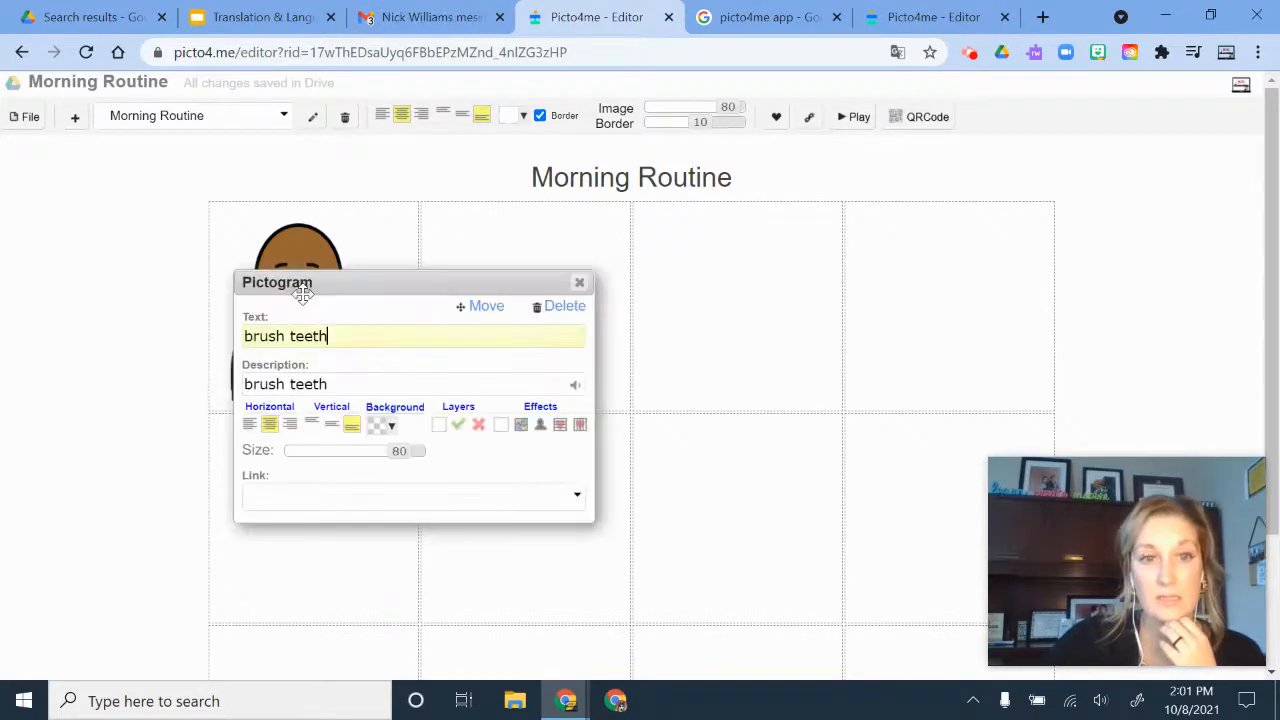
pyautogui.tripleClick(284, 336)
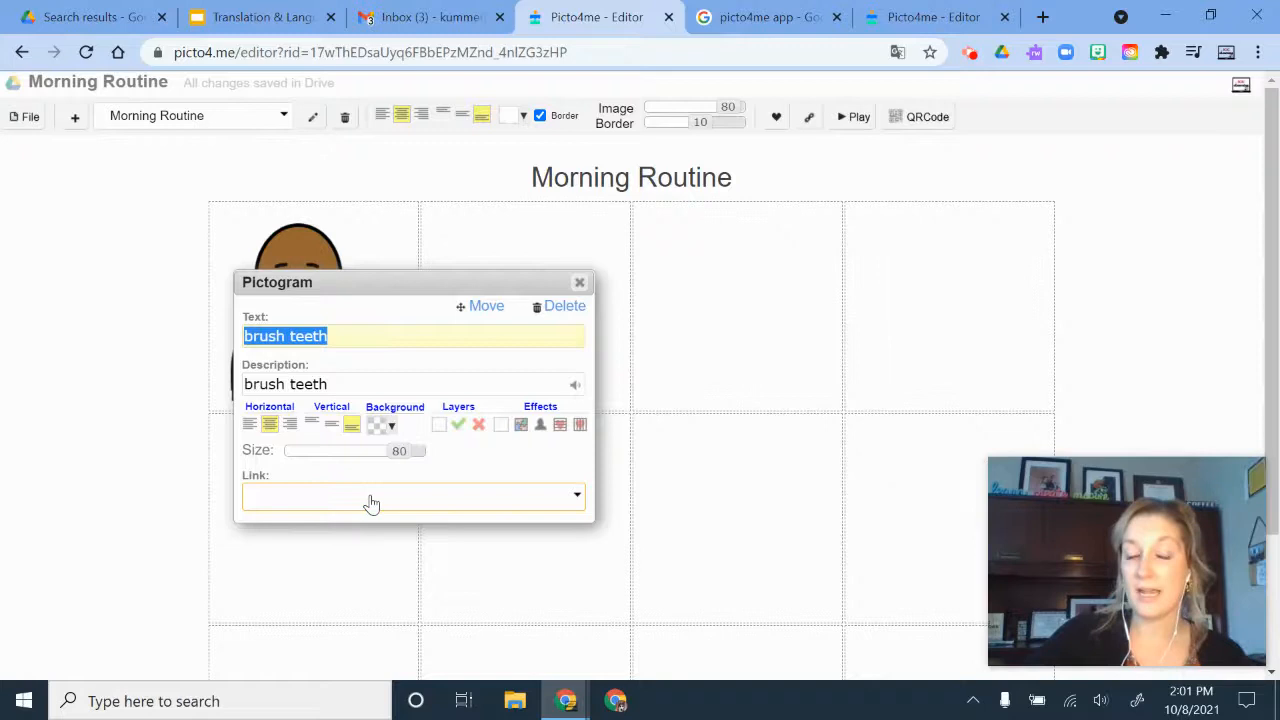
pyautogui.click(580, 282)
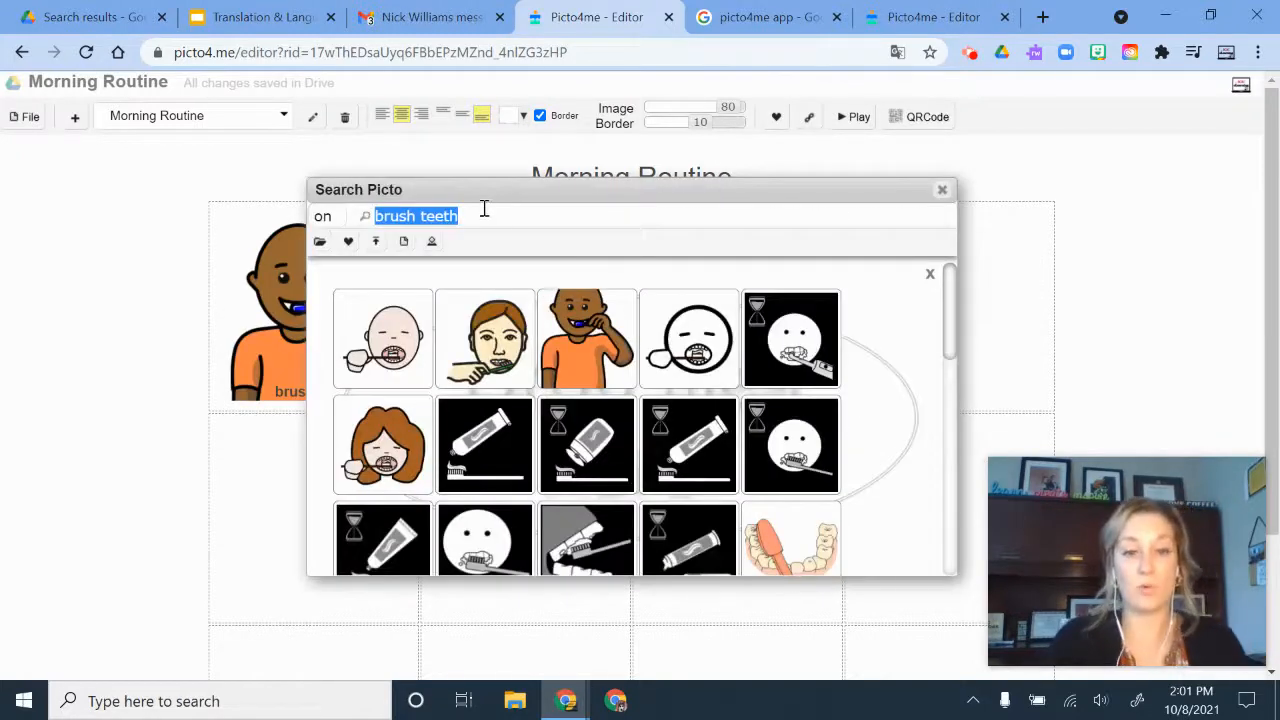
# Add comb hair and school bus pictograms to the next two cells, then close Search Picto.
pyautogui.write('comb hair')
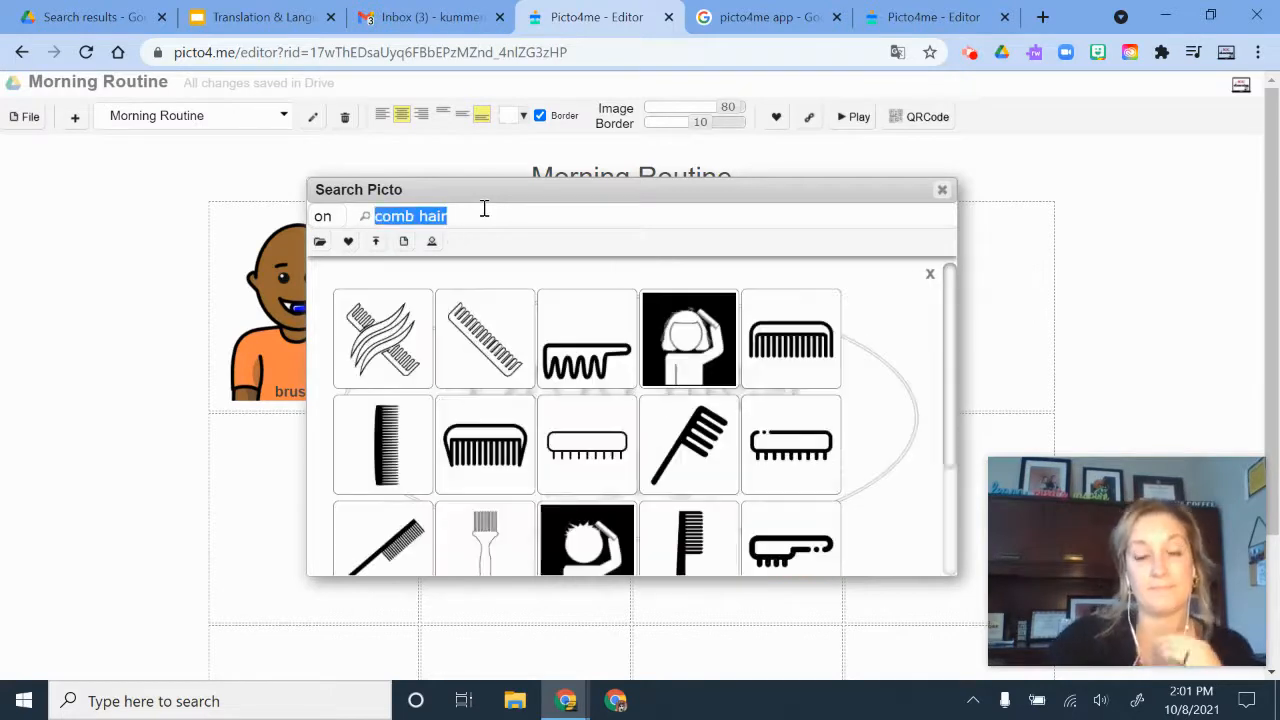
pyautogui.click(688, 338)
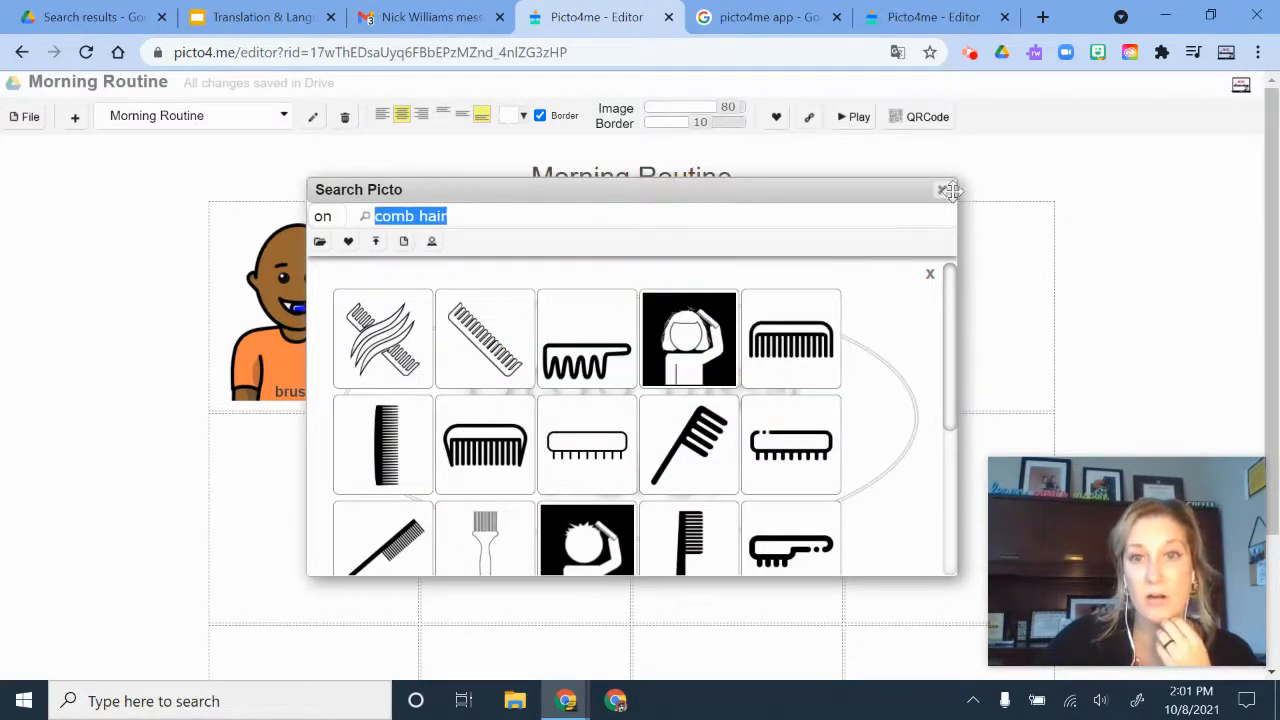
pyautogui.click(688, 338)
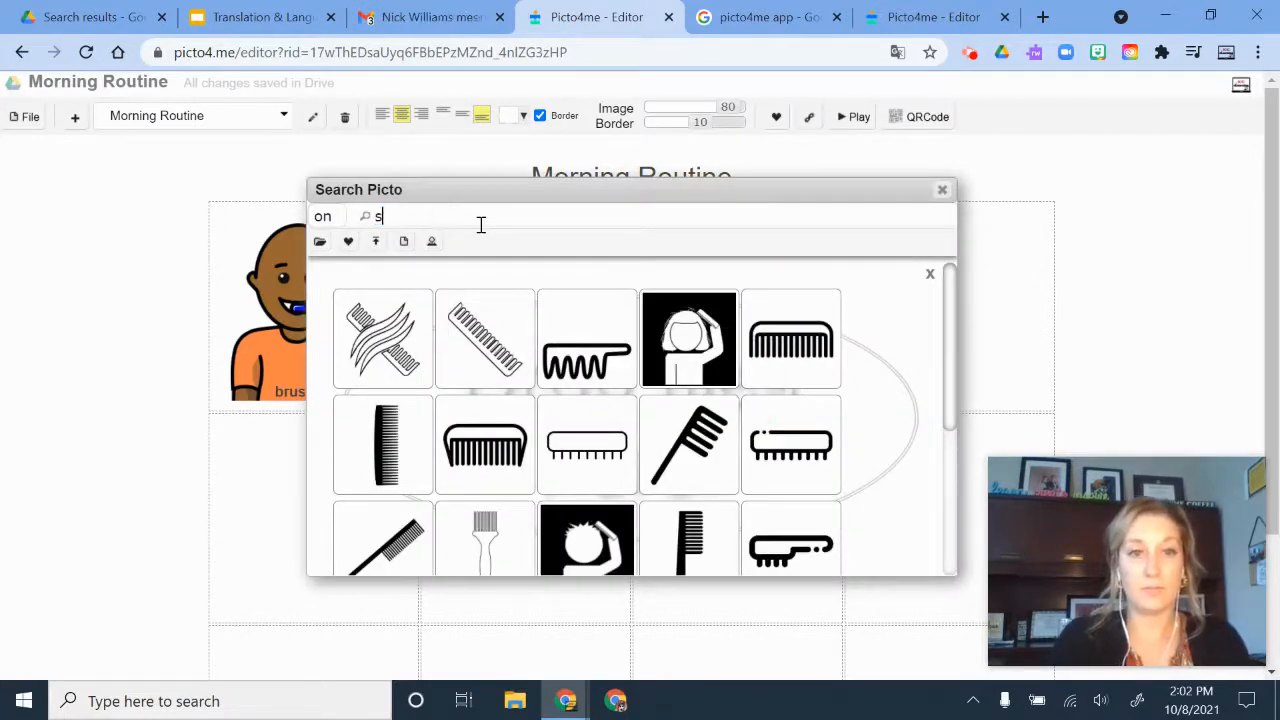
pyautogui.write('school bus')
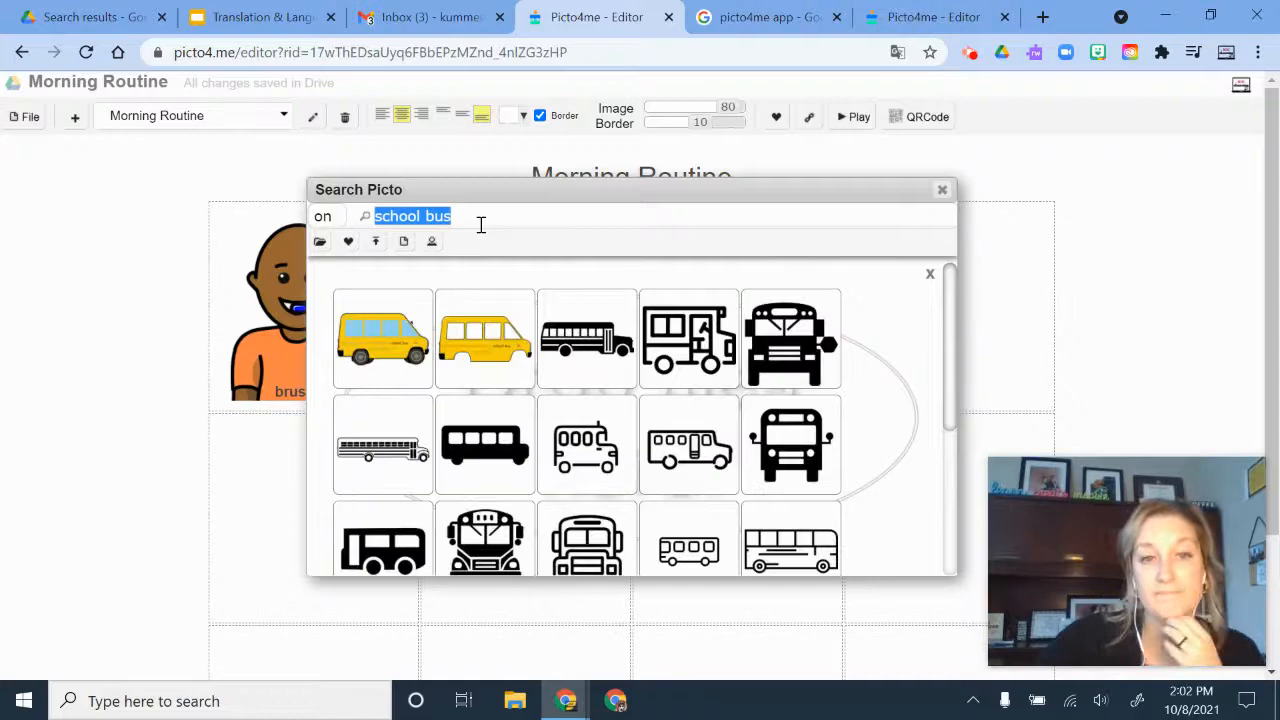
pyautogui.moveTo(942, 190)
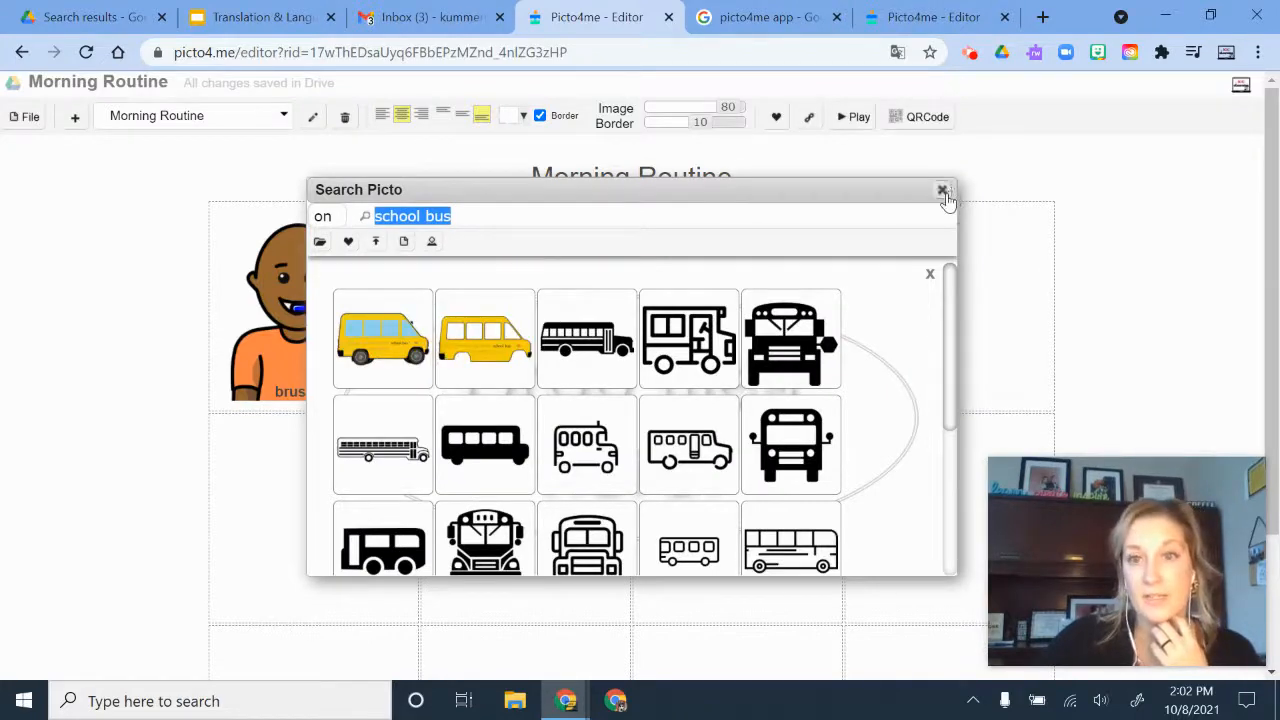
pyautogui.click(944, 190)
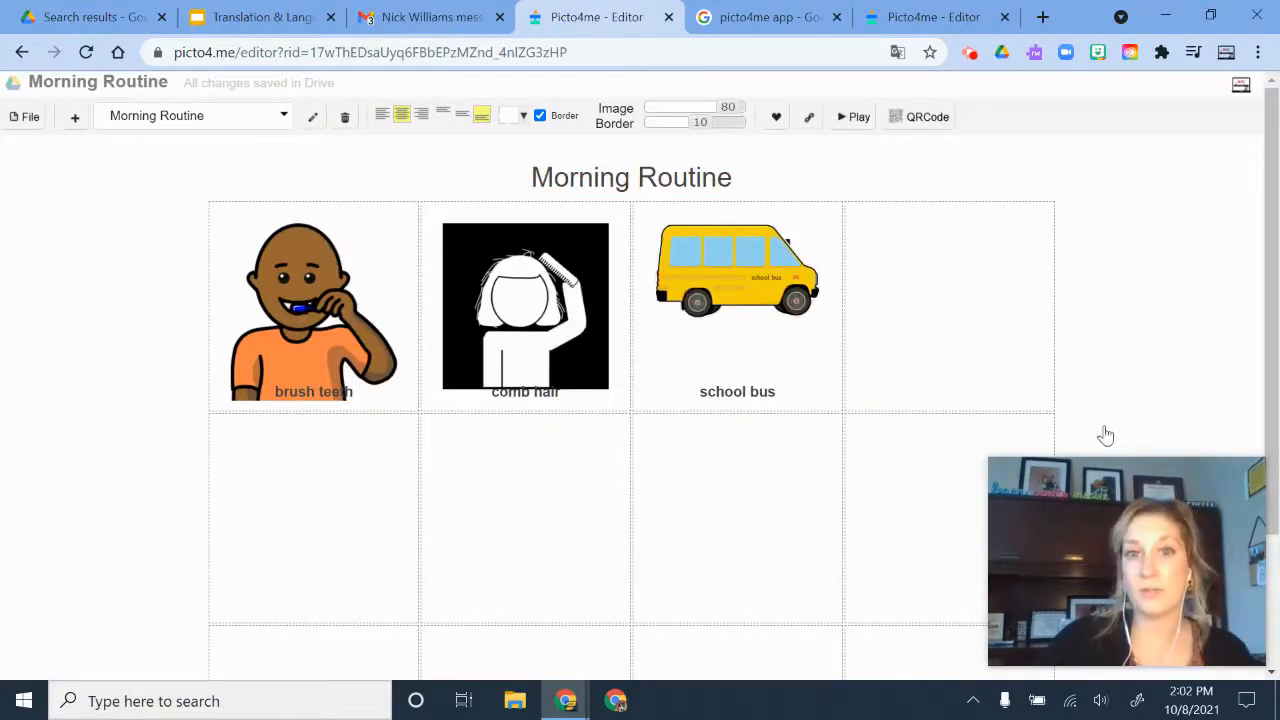
# Show the play QR code for the board and view the QR image's context options.
pyautogui.click(918, 116)
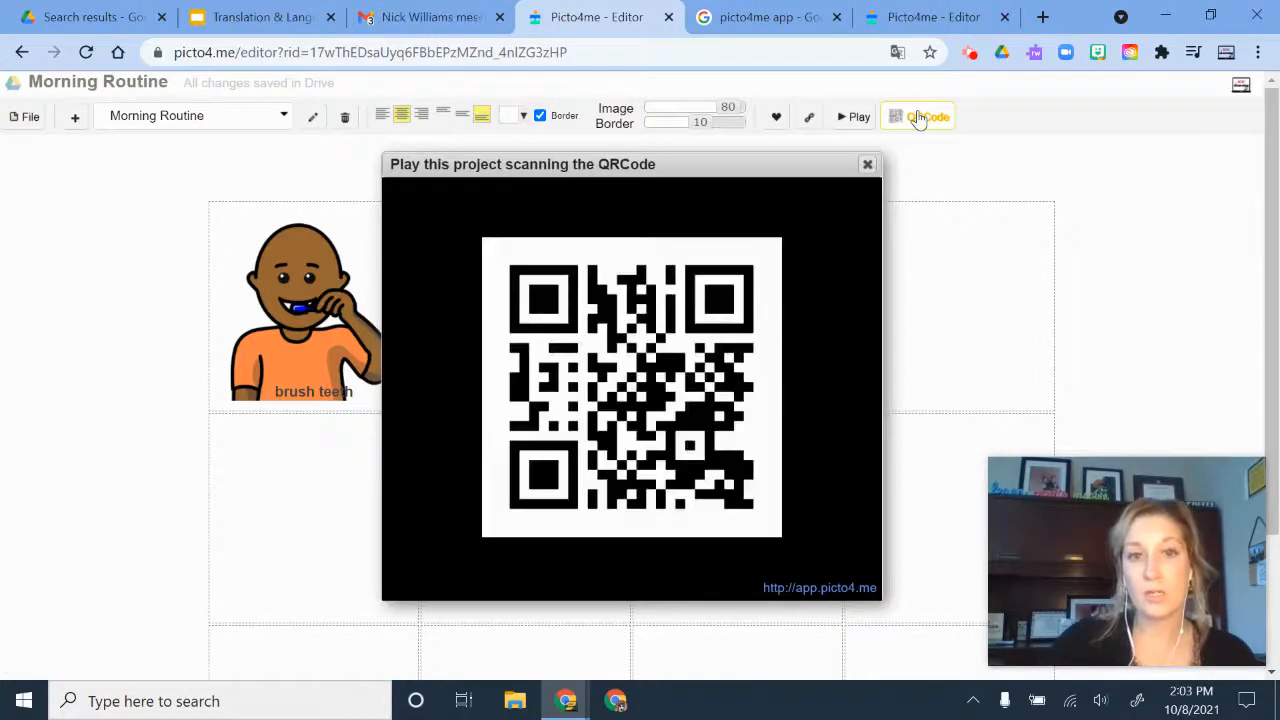
pyautogui.rightClick(658, 364)
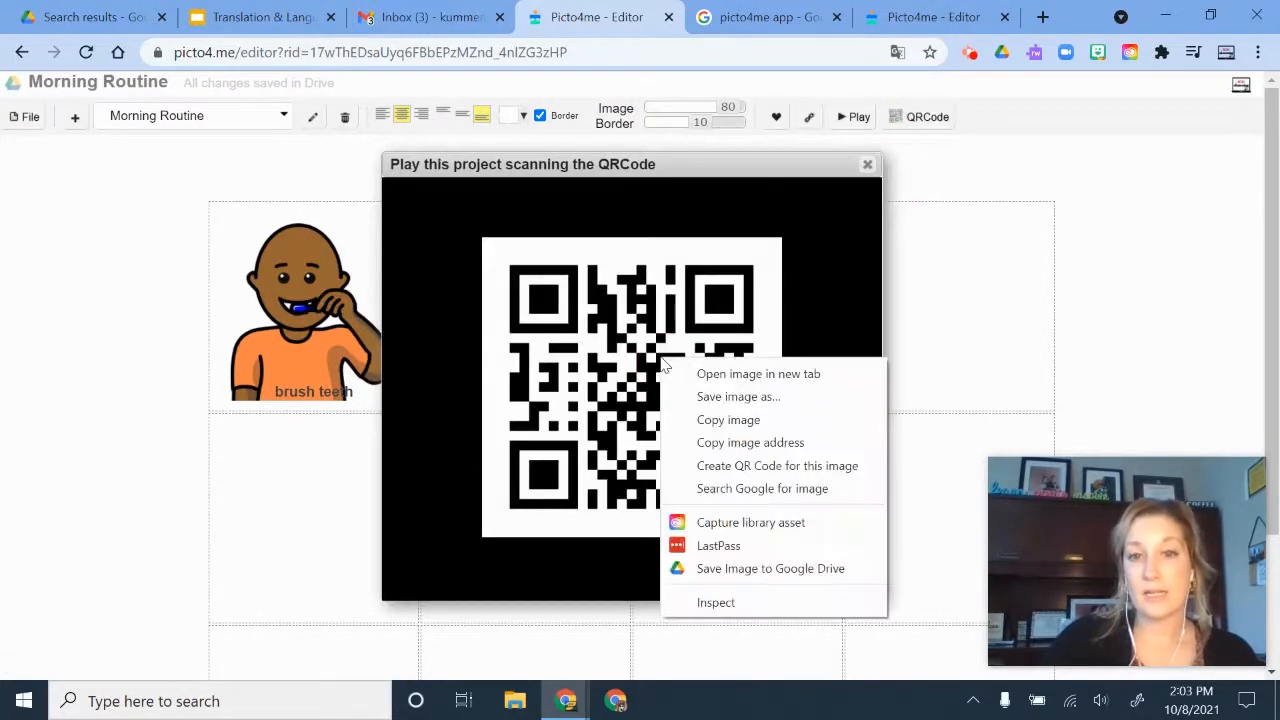
pyautogui.moveTo(1028, 292)
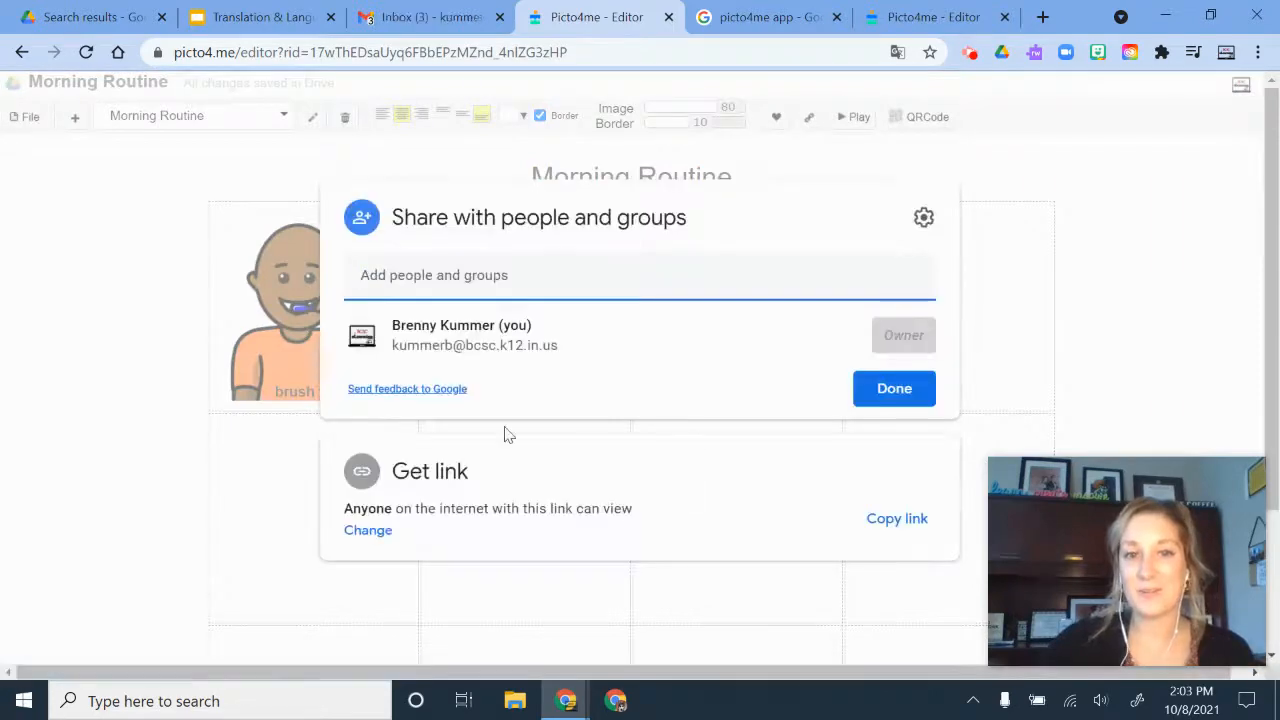
# Copy the board's share link and open it in a new tab via Paste and go.
pyautogui.click(896, 518)
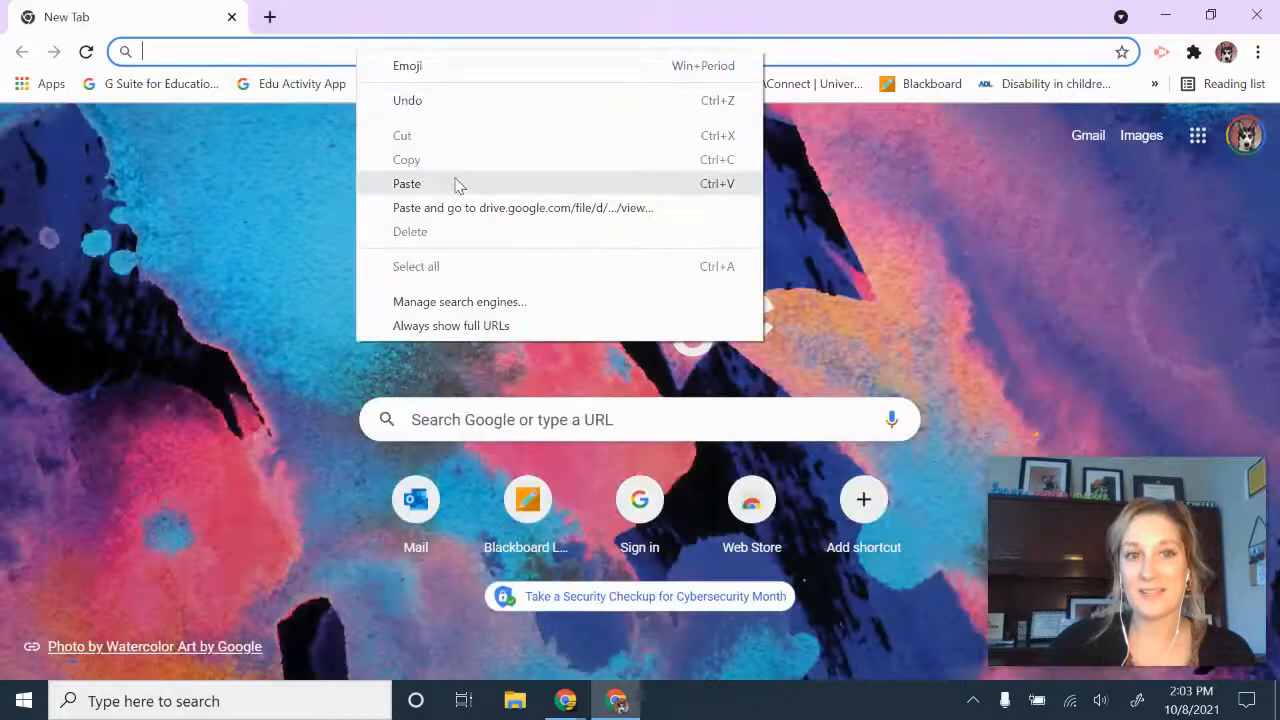
pyautogui.click(408, 184)
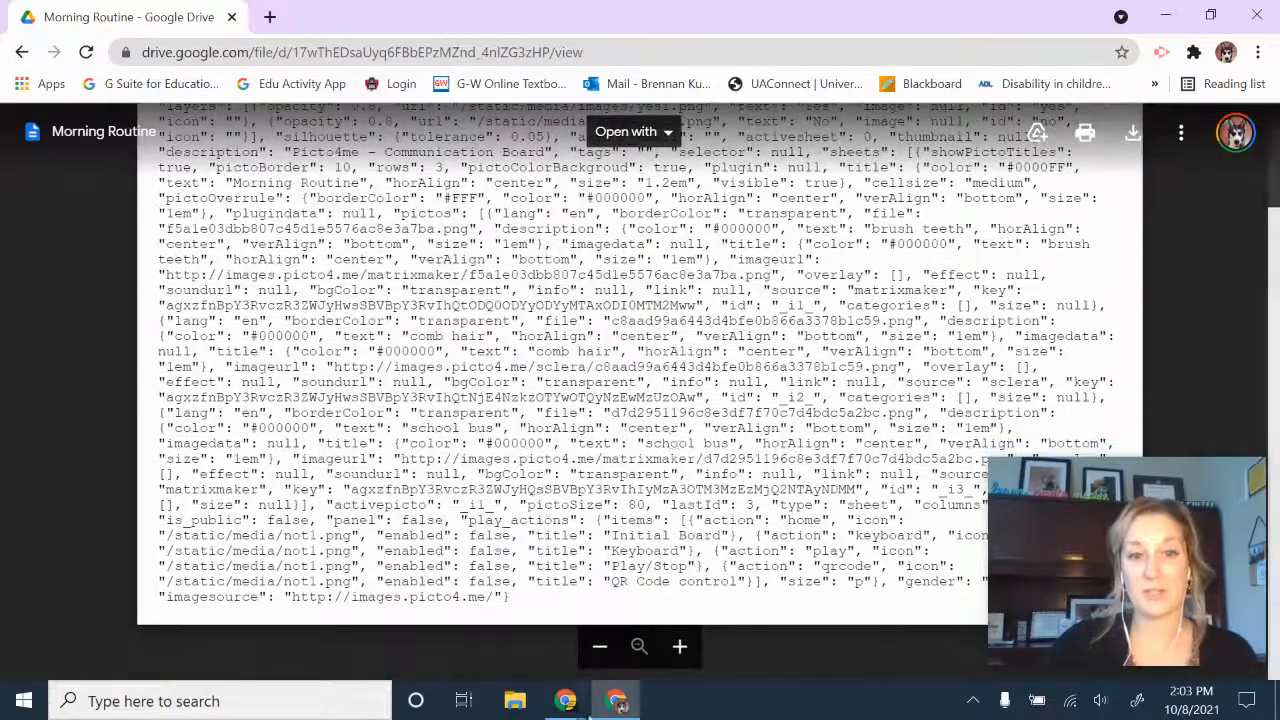
pyautogui.click(624, 132)
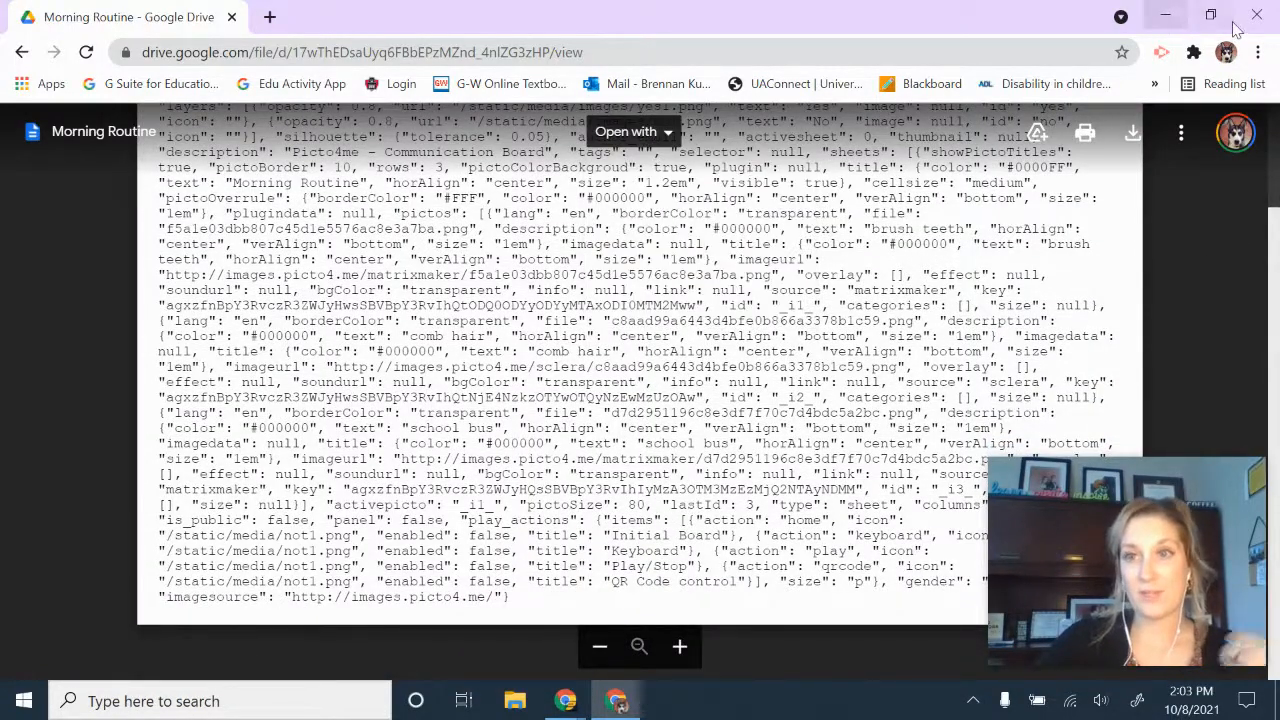
pyautogui.moveTo(1258, 12)
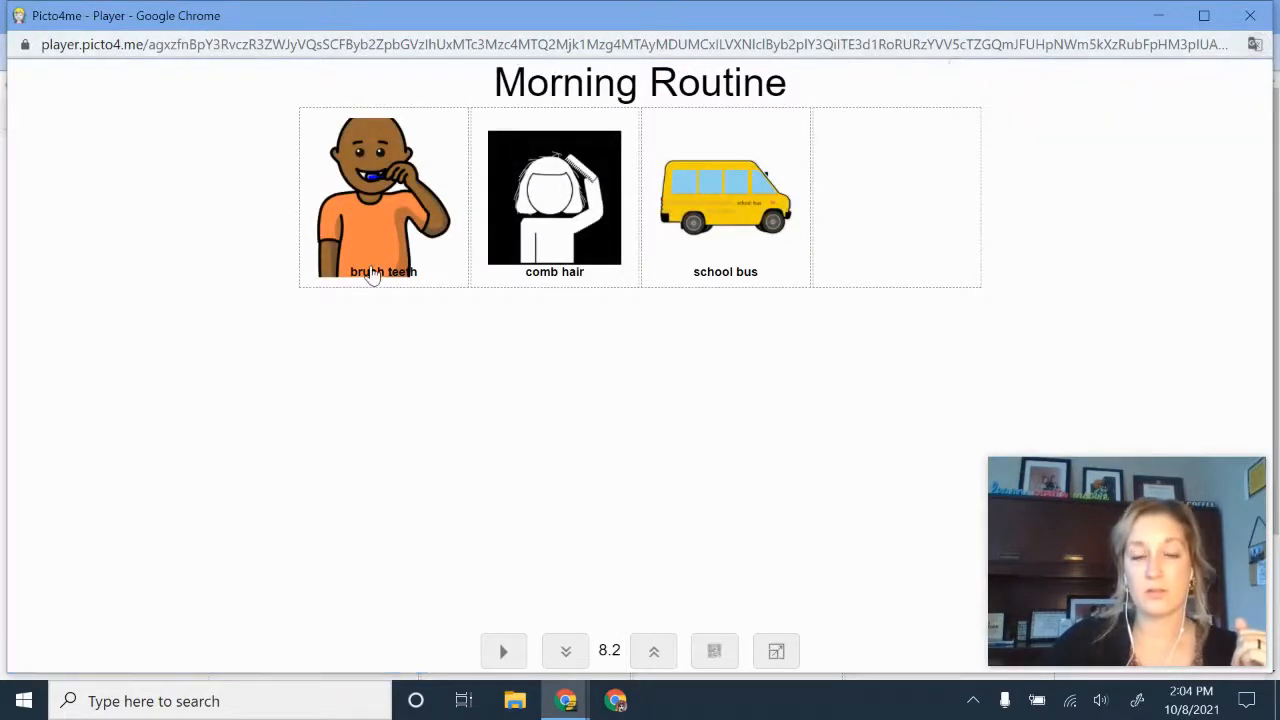
# Play the brush teeth pictogram in Picto4me Player.
pyautogui.click(504, 652)
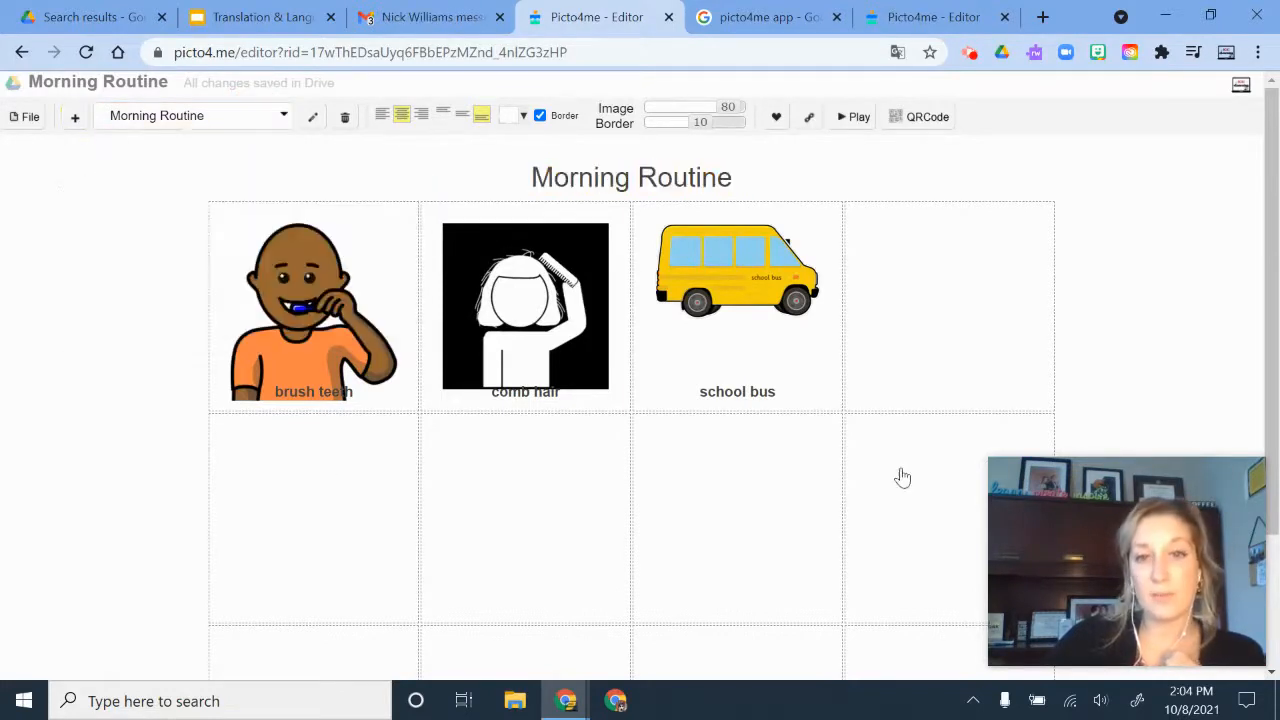
# Save the board from the File menu, keep the Morning Routine sheet selected and reopen File for export.
pyautogui.click(28, 116)
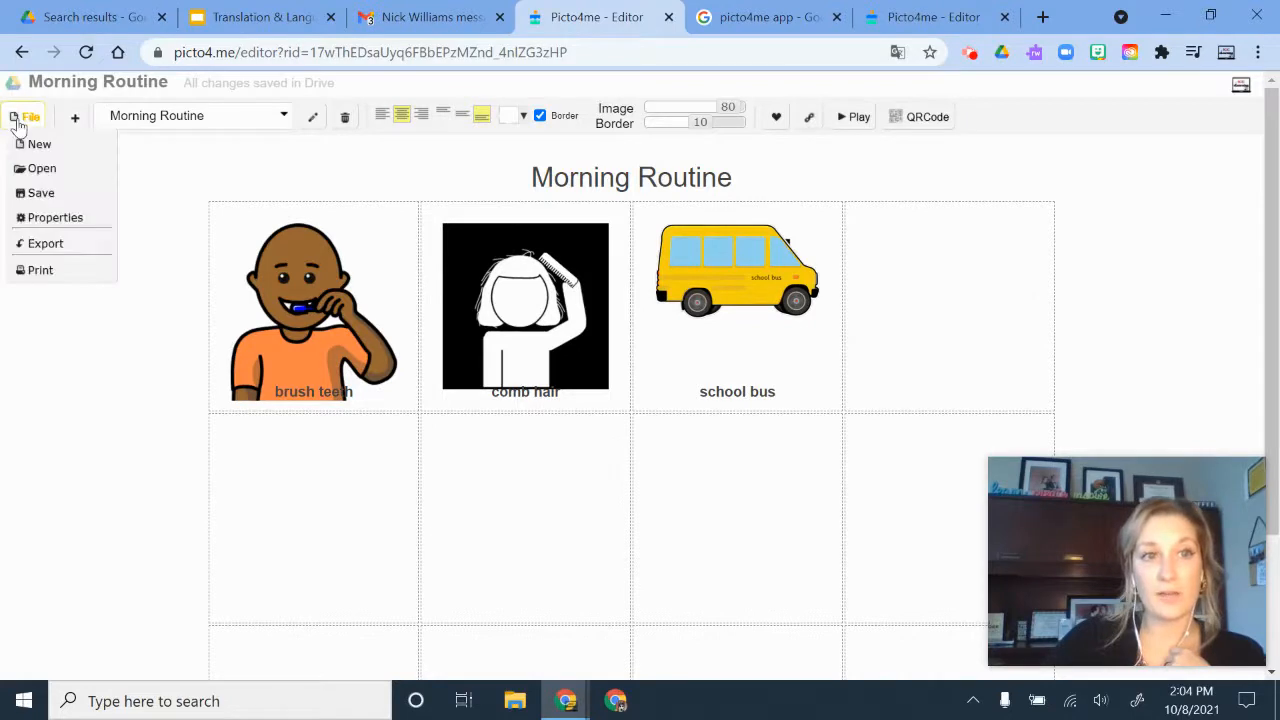
pyautogui.moveTo(40, 192)
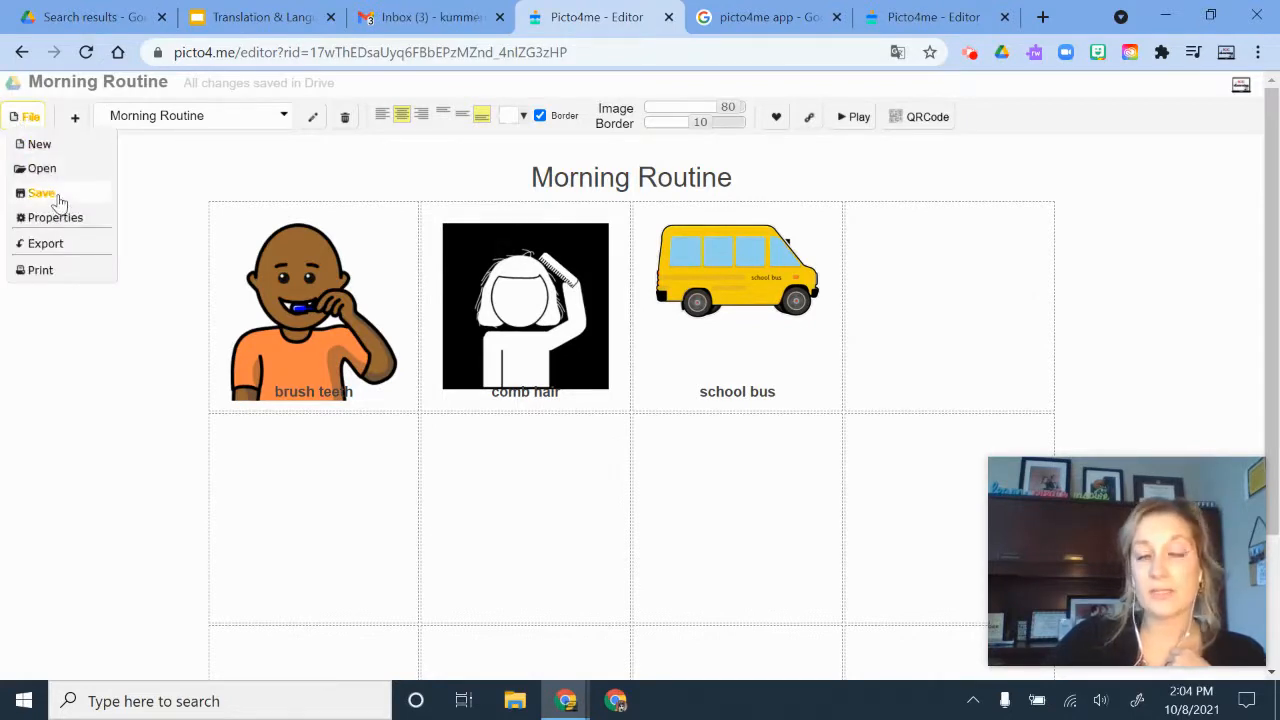
pyautogui.click(54, 216)
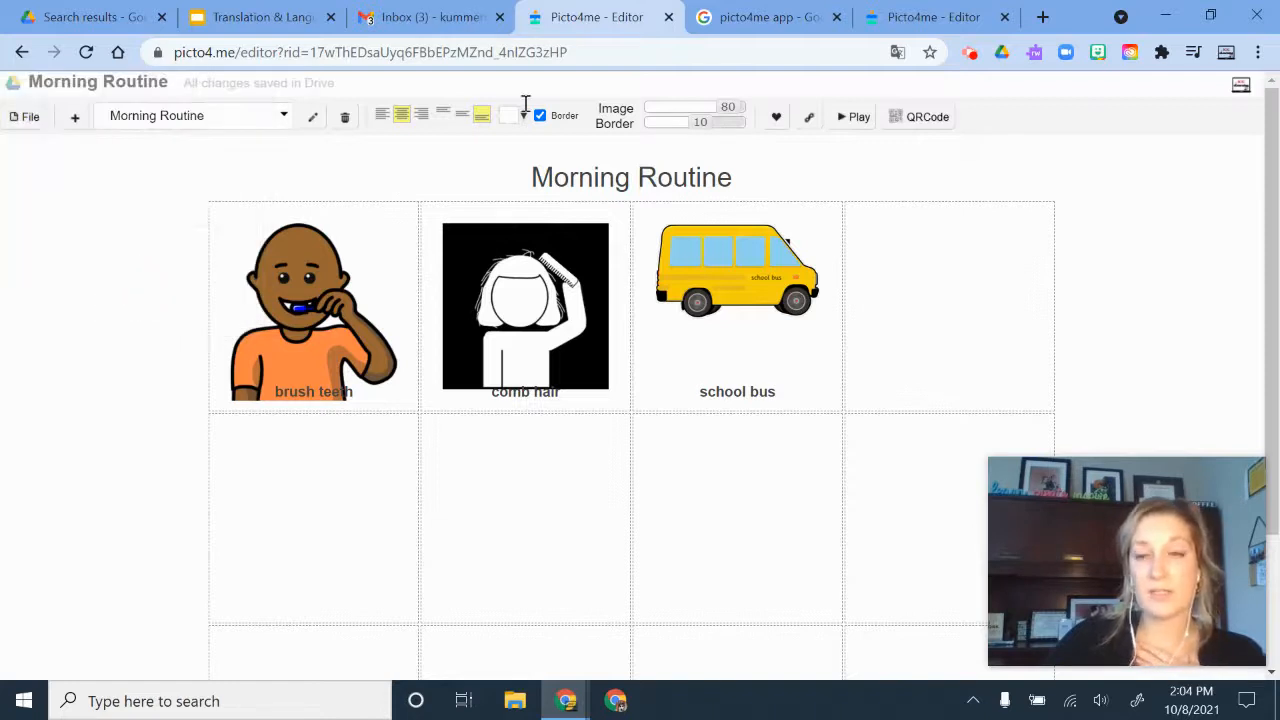
pyautogui.click(200, 114)
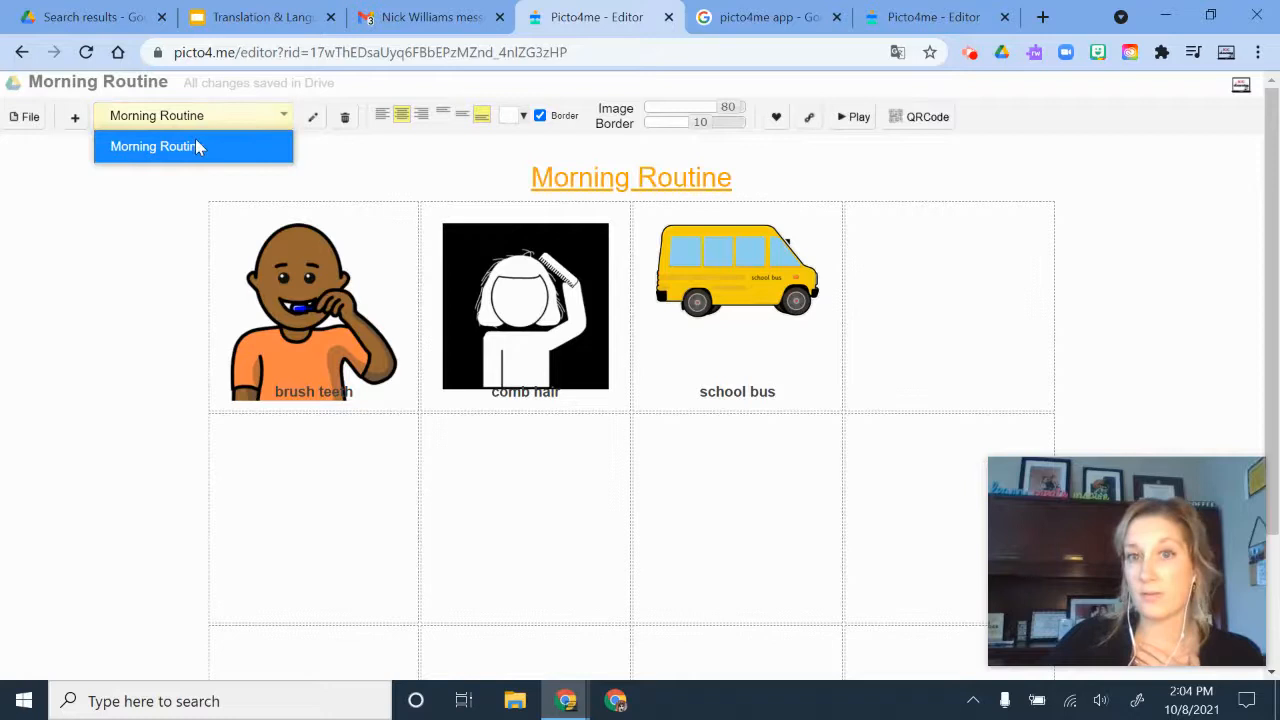
pyautogui.click(30, 116)
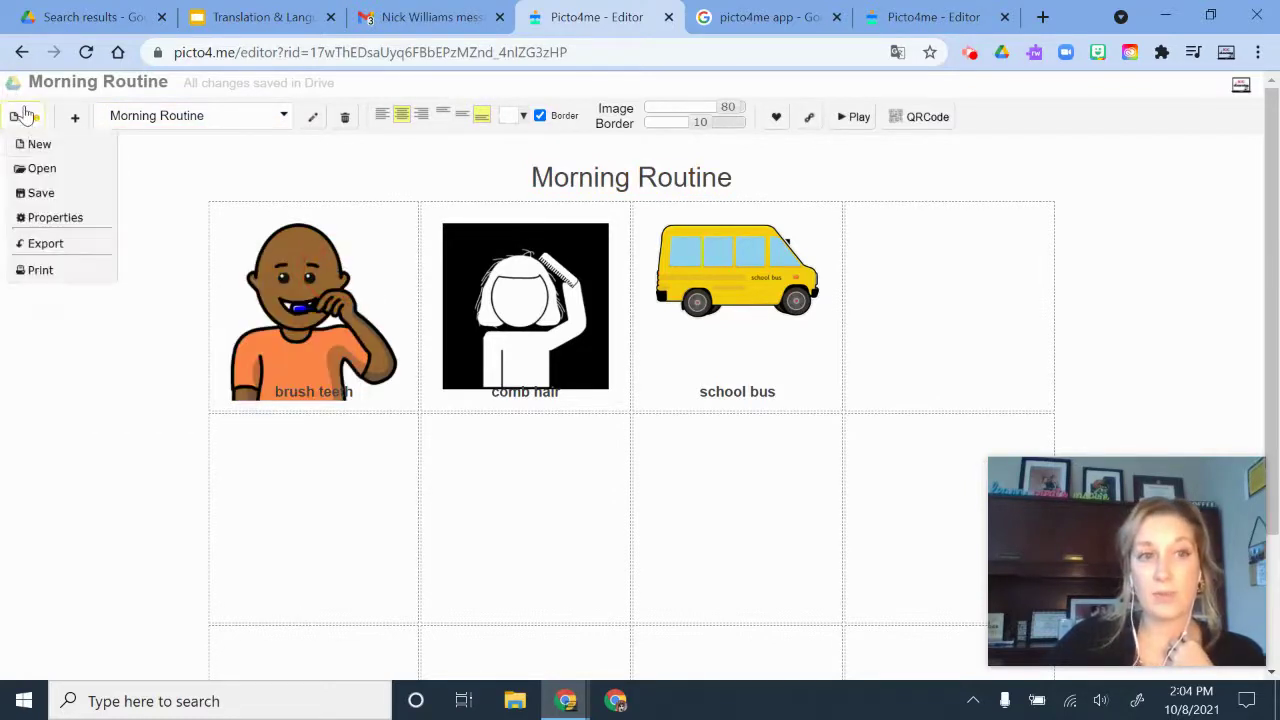
pyautogui.moveTo(58, 150)
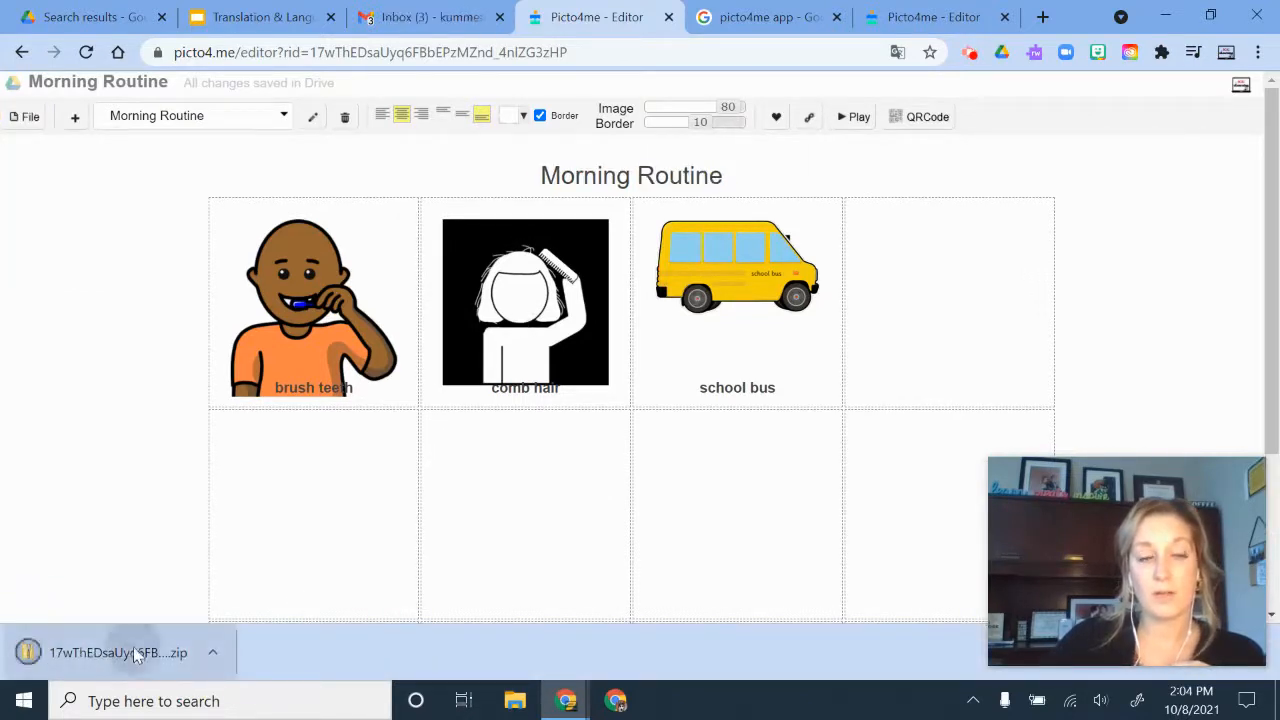
# View the comb hair PNG from the exported zip's media folder, then close the viewer.
pyautogui.click(116, 652)
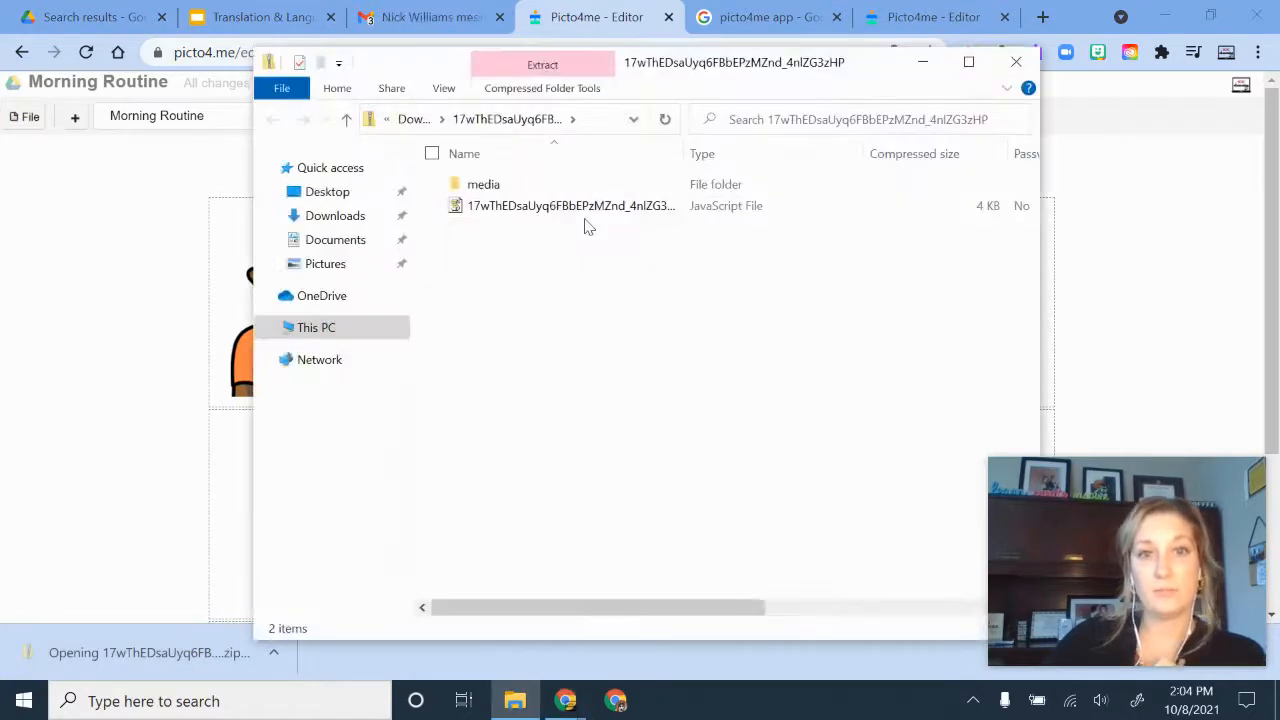
pyautogui.doubleClick(484, 184)
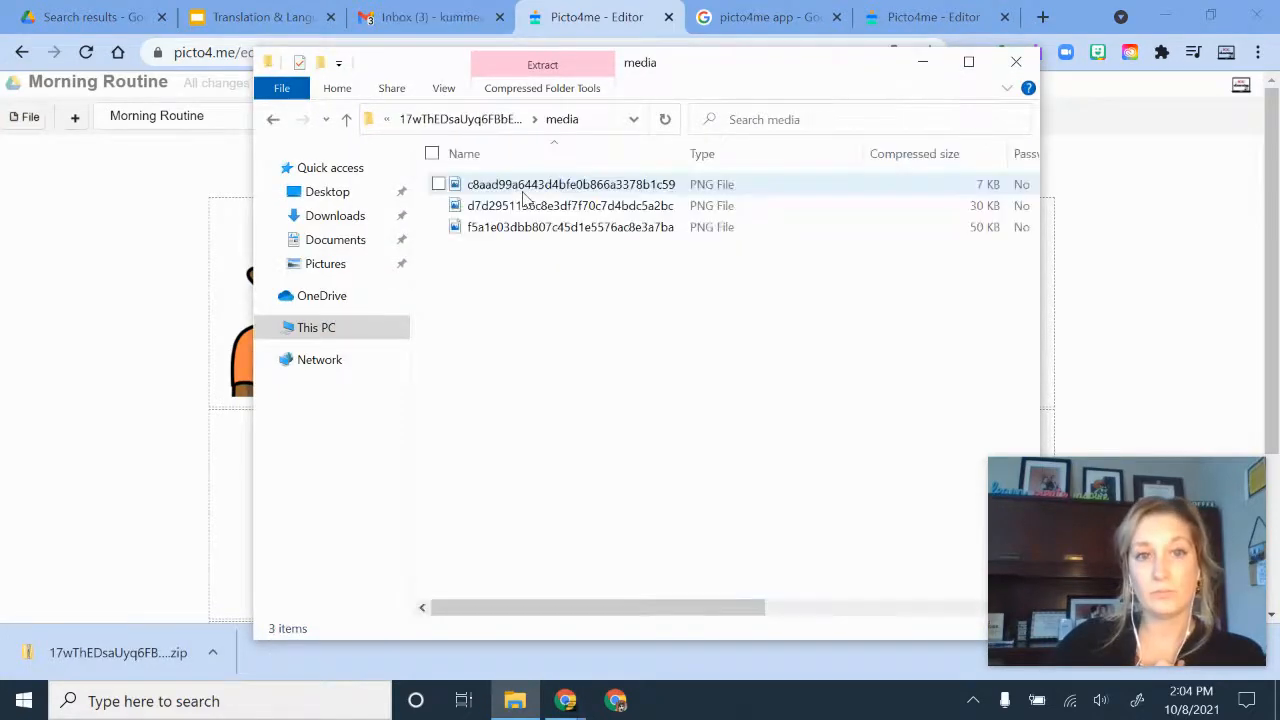
pyautogui.click(570, 184)
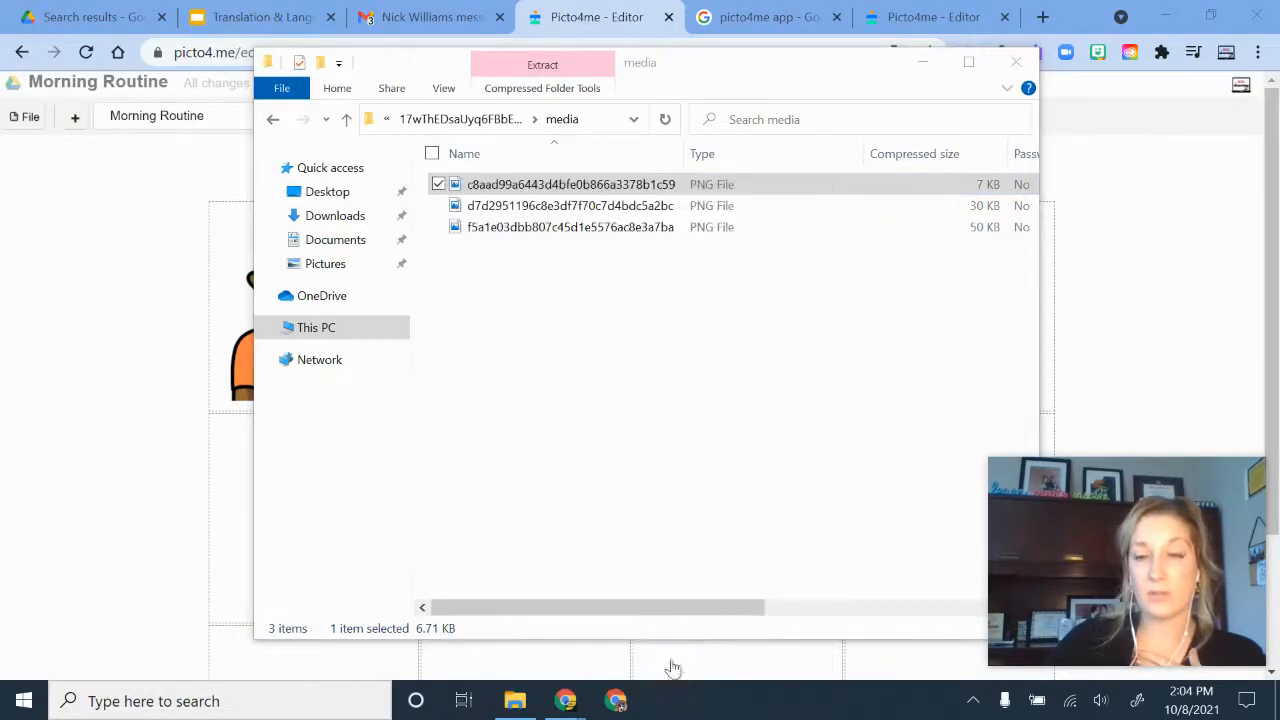
pyautogui.doubleClick(570, 184)
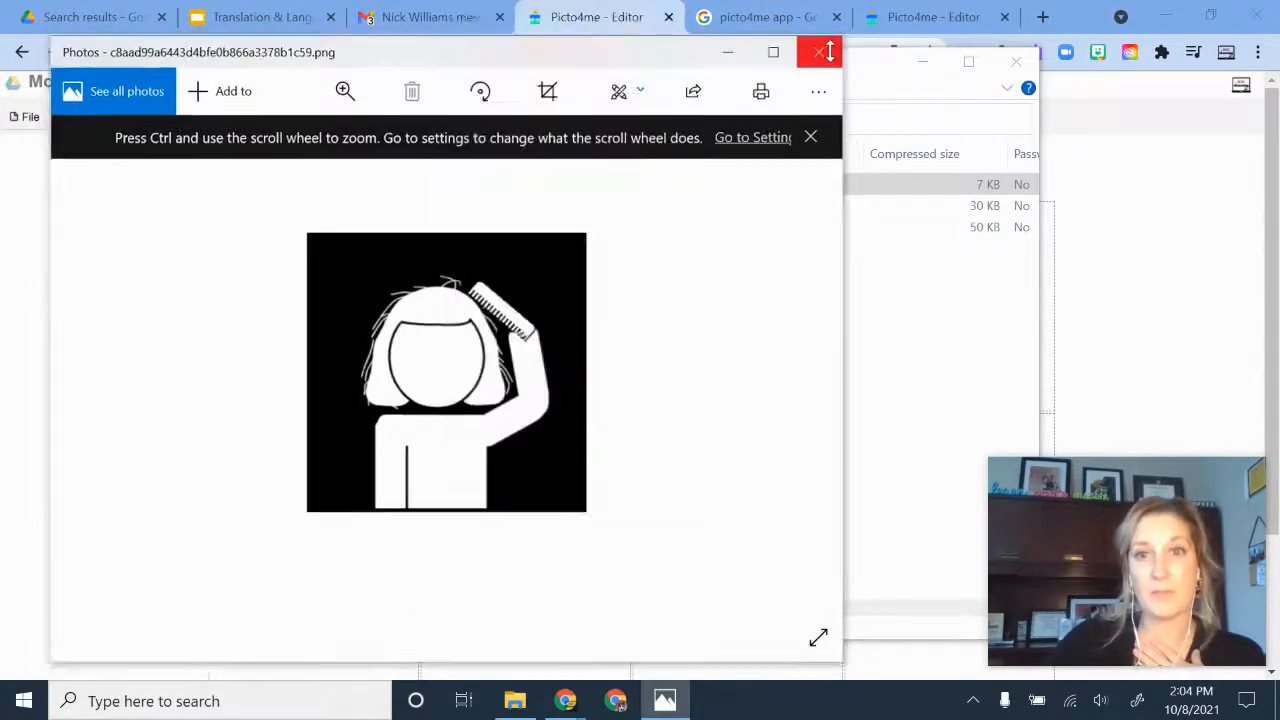
pyautogui.click(816, 52)
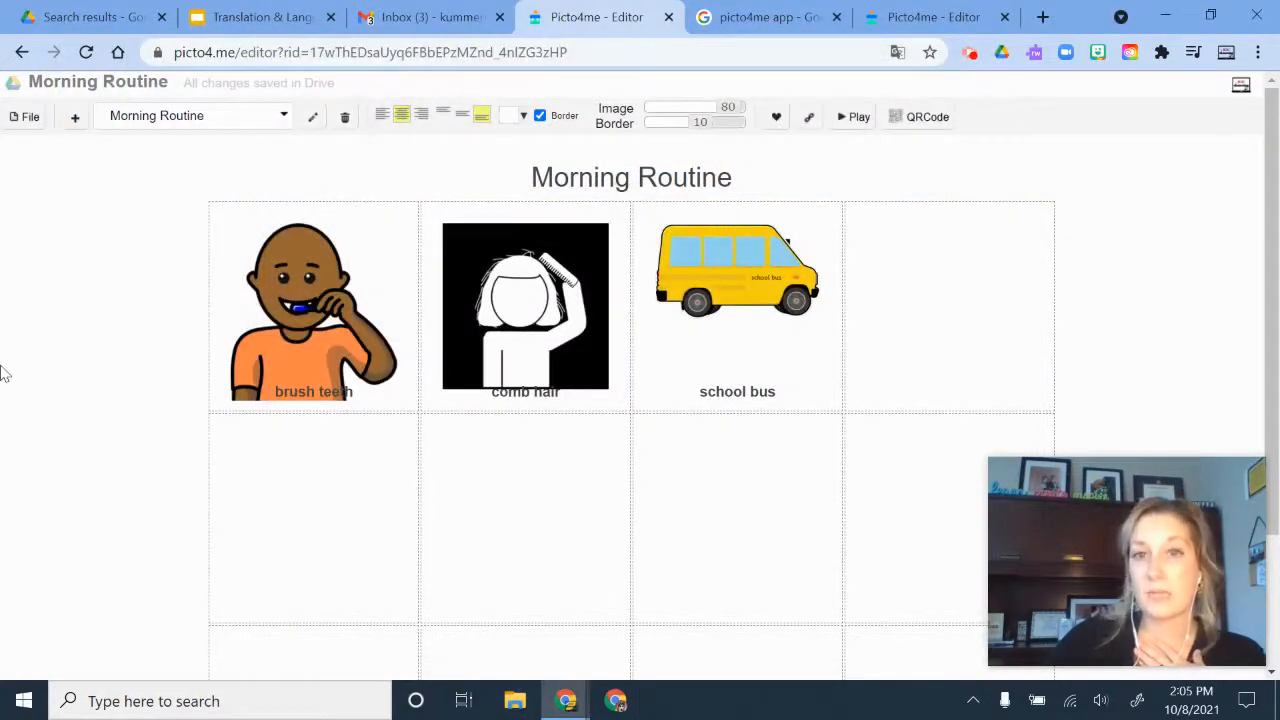
# Start printing the Morning Routine board from the File menu to show its print preview.
pyautogui.click(24, 116)
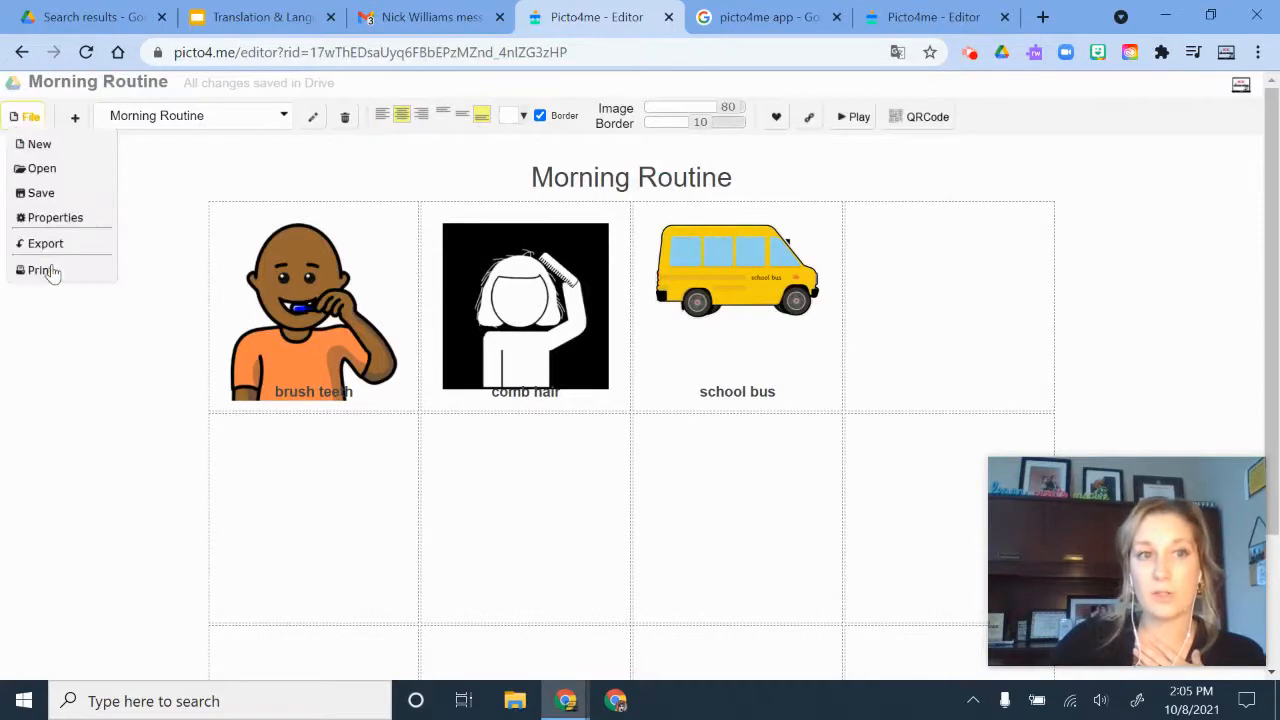
pyautogui.click(40, 270)
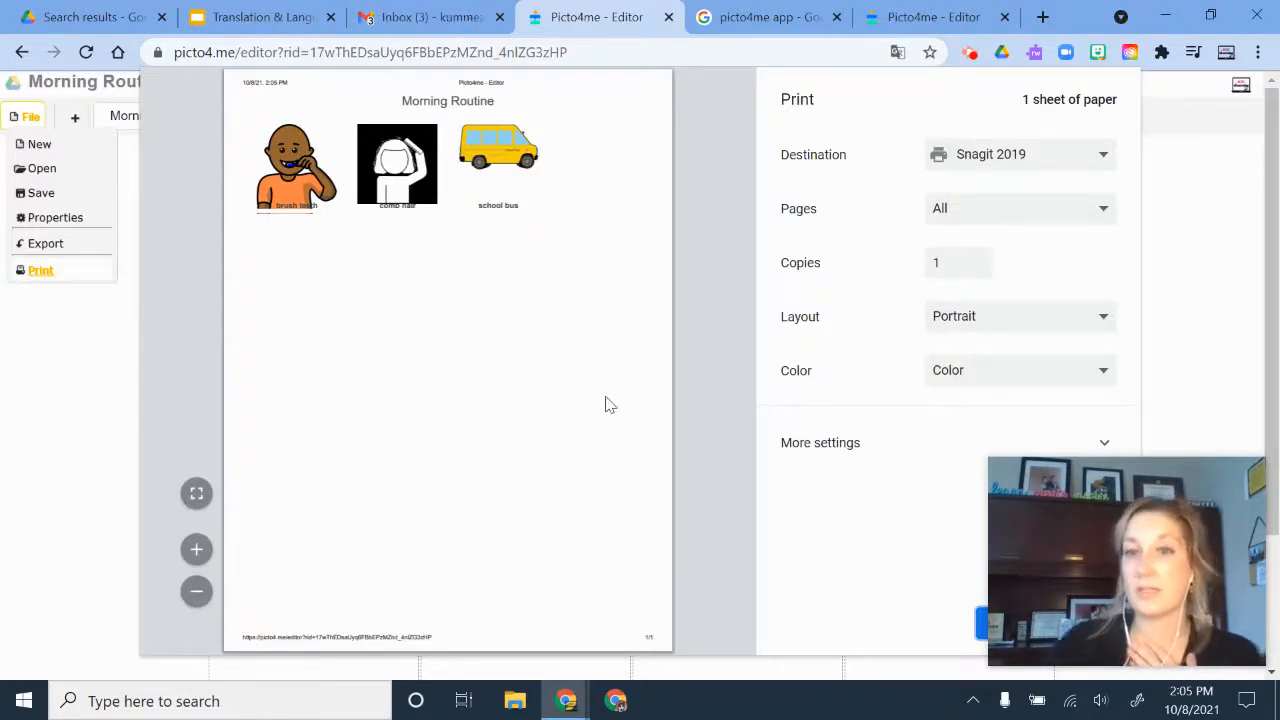
pyautogui.moveTo(964, 388)
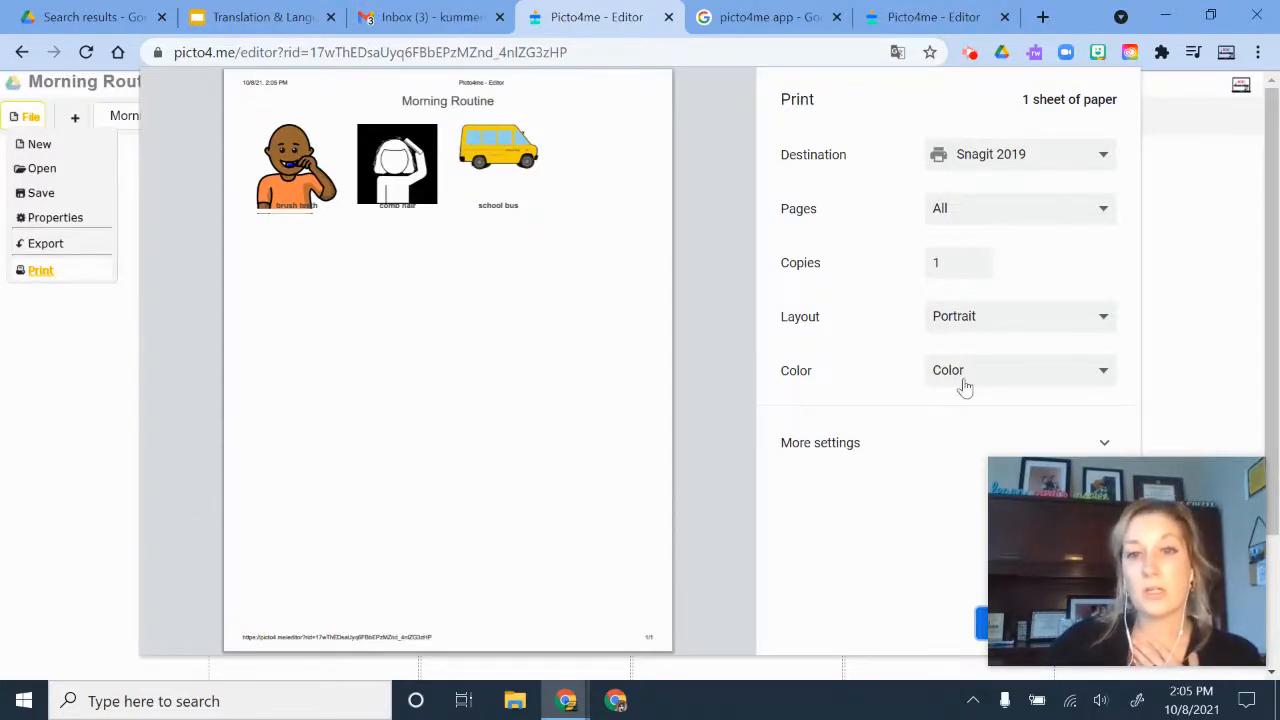